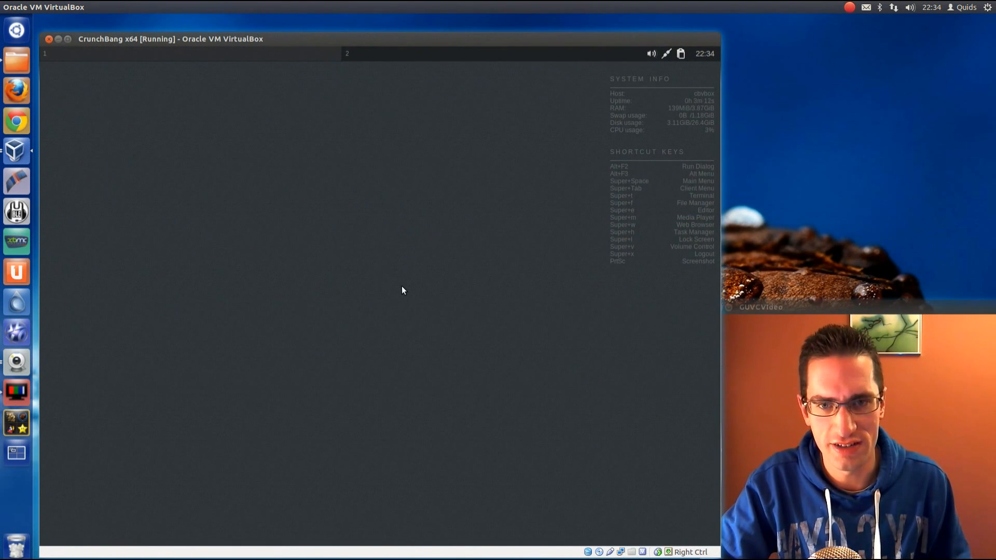
{"action": "mouse_move", "coordinate": [403, 284]}
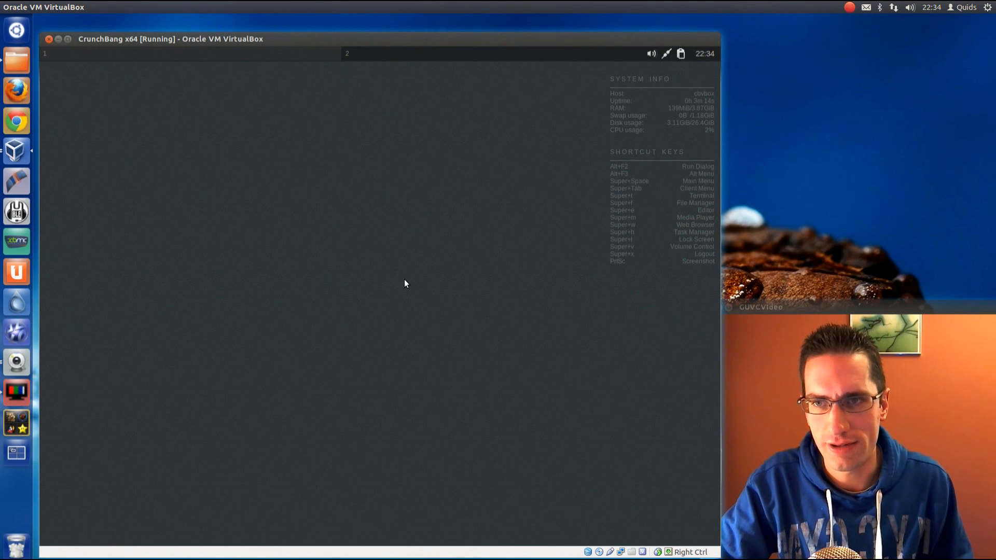
{"action": "mouse_move", "coordinate": [311, 221]}
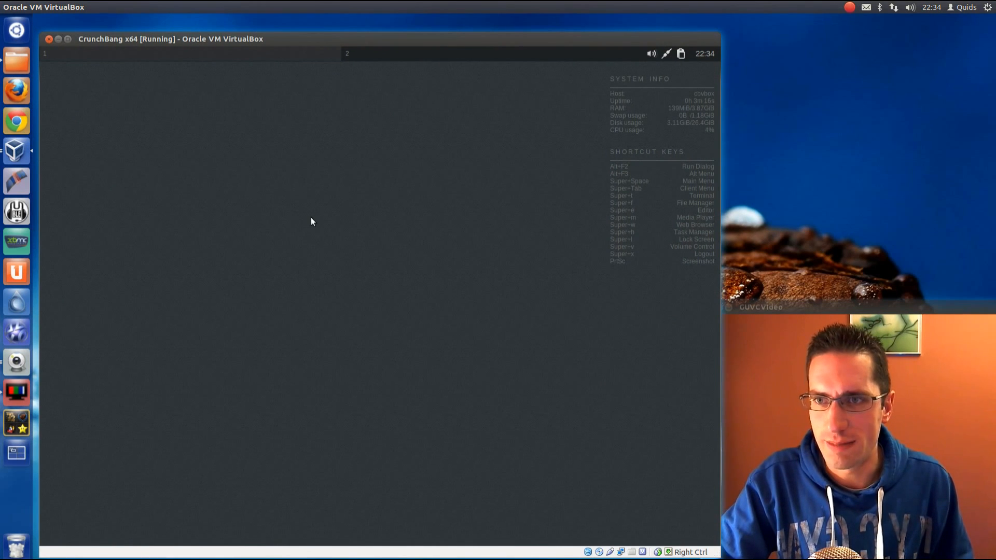
{"action": "mouse_move", "coordinate": [315, 236]}
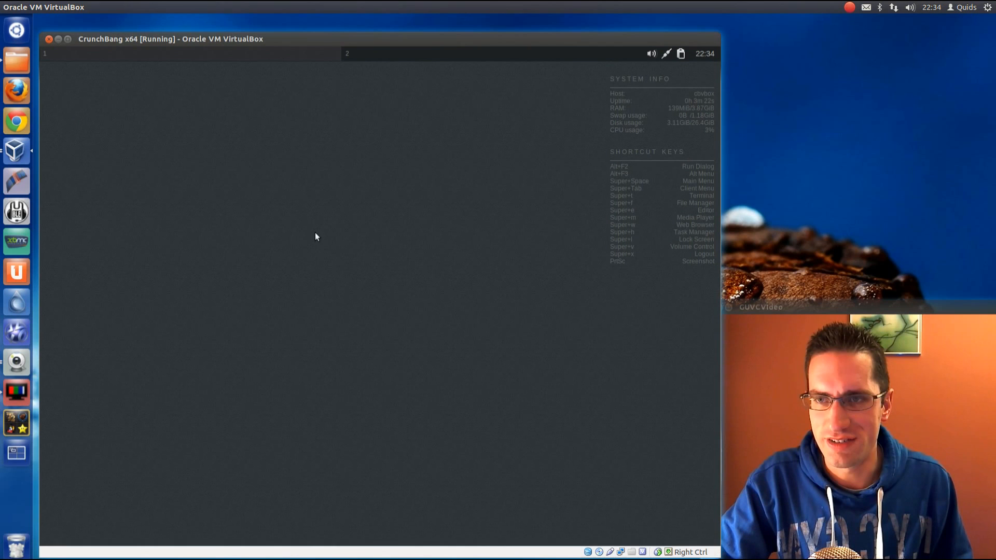
{"action": "mouse_move", "coordinate": [259, 168]}
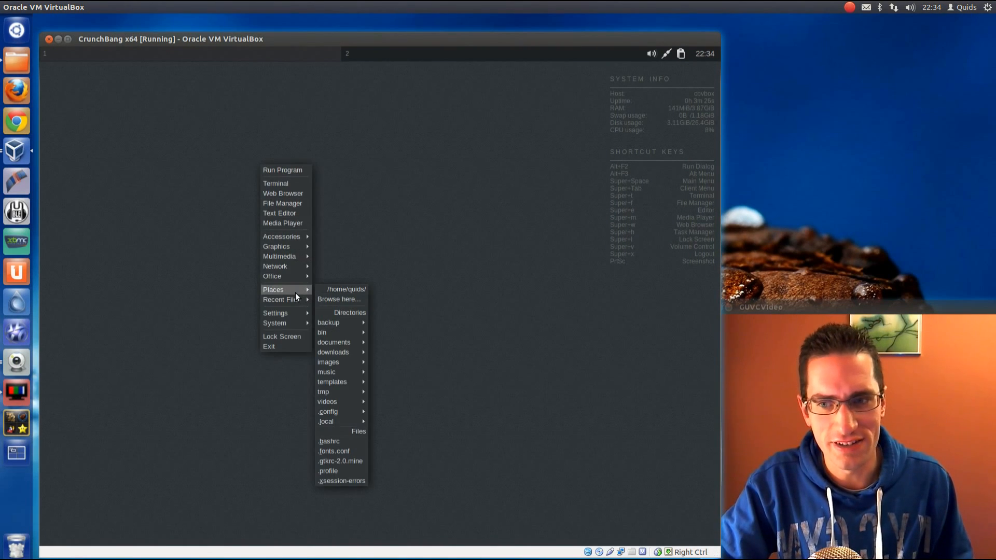
{"action": "mouse_move", "coordinate": [283, 247]}
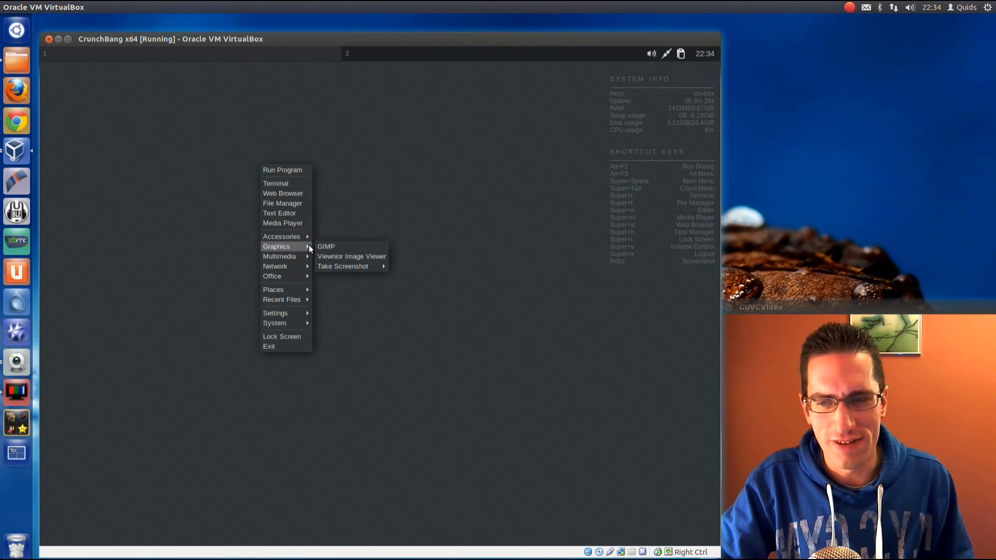
Launch vlc from the desktop menu's Run Program prompt.
{"action": "left_click", "coordinate": [425, 197]}
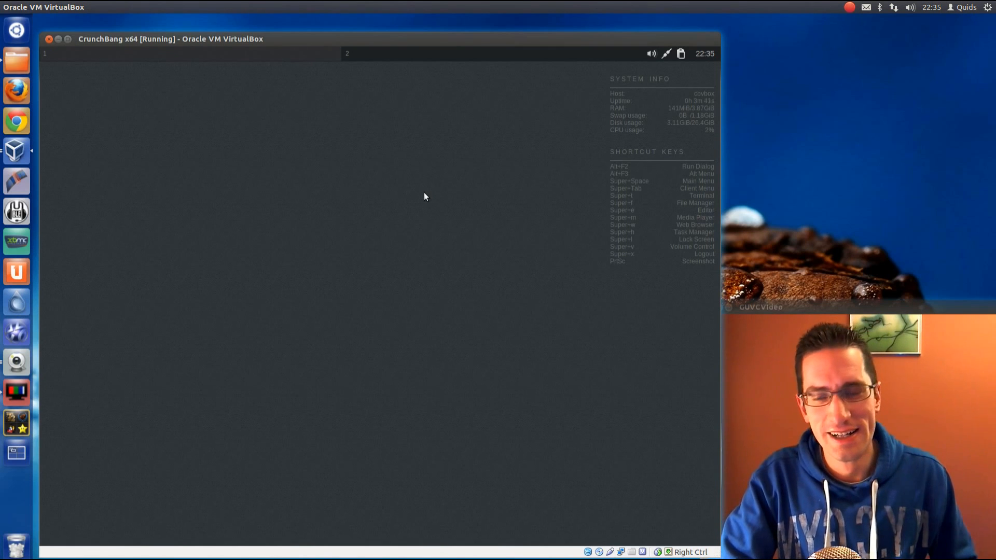
{"action": "mouse_move", "coordinate": [288, 191]}
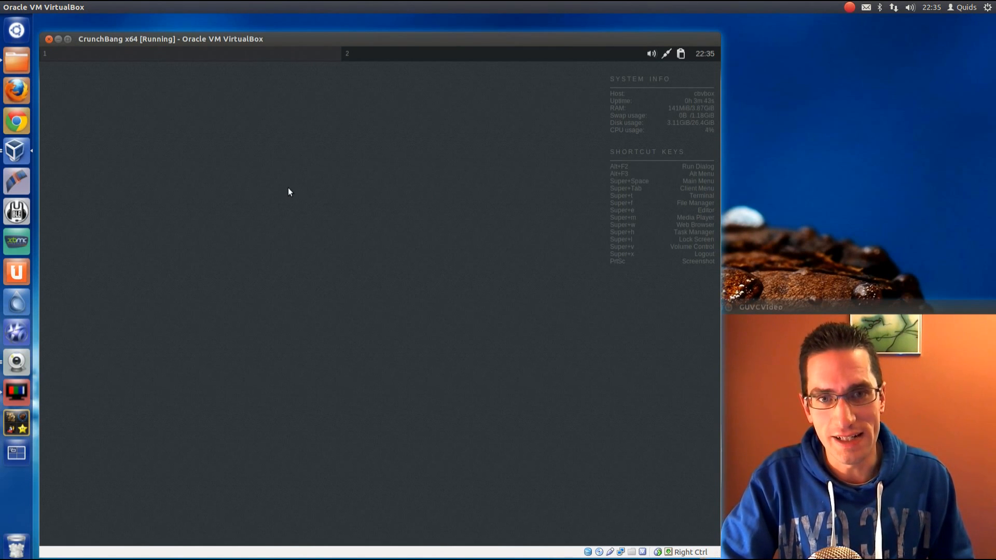
{"action": "mouse_move", "coordinate": [356, 197]}
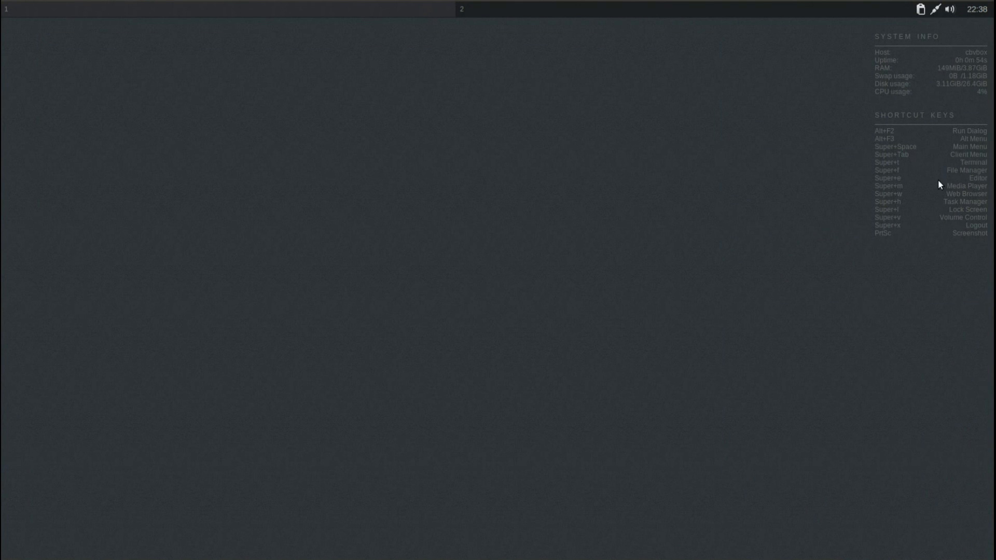
{"action": "mouse_move", "coordinate": [901, 60]}
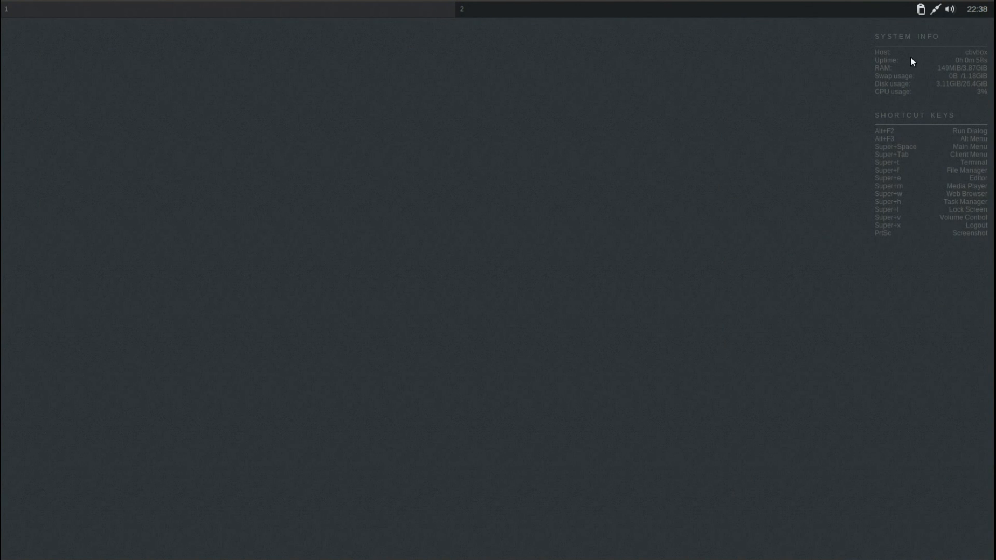
{"action": "mouse_move", "coordinate": [915, 79]}
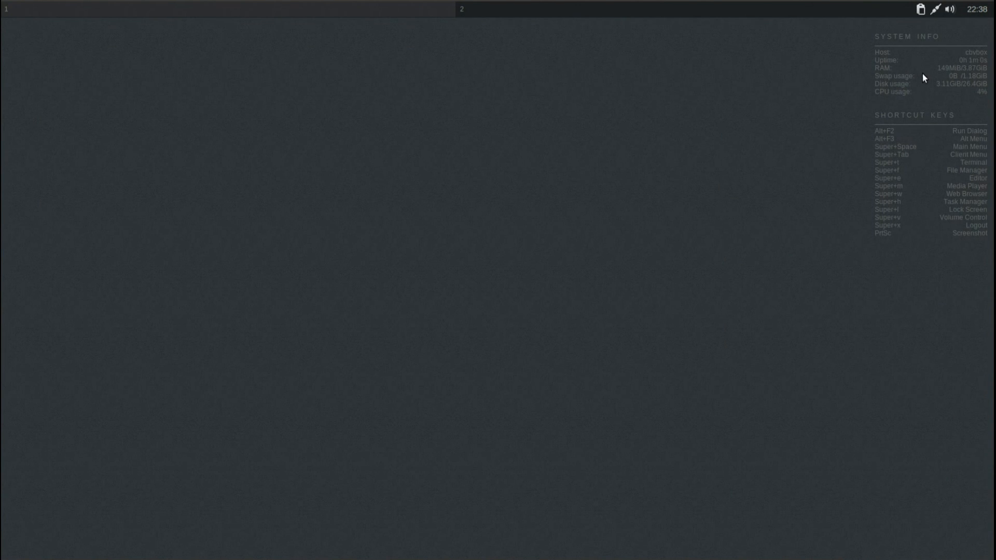
{"action": "mouse_move", "coordinate": [911, 161]}
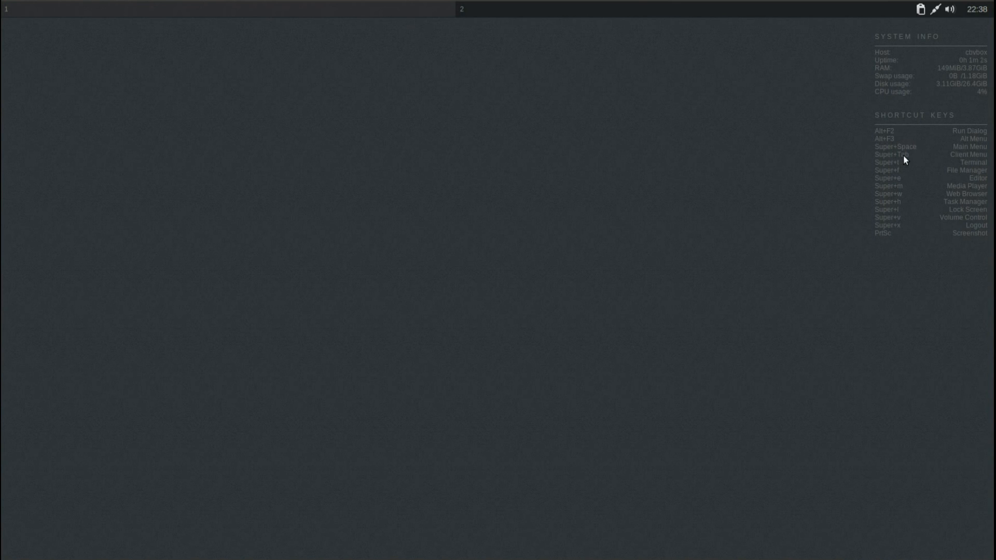
{"action": "mouse_move", "coordinate": [925, 77]}
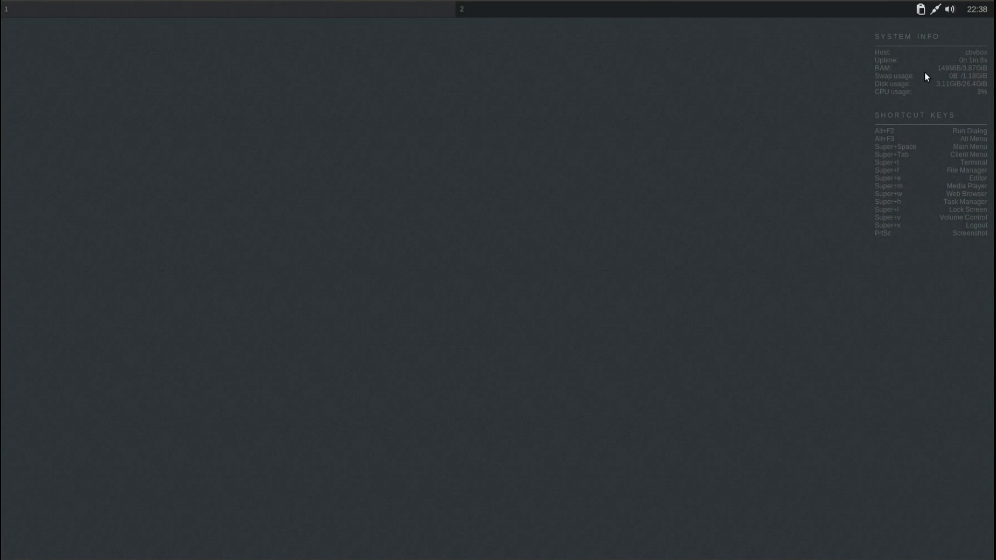
{"action": "mouse_move", "coordinate": [118, 65]}
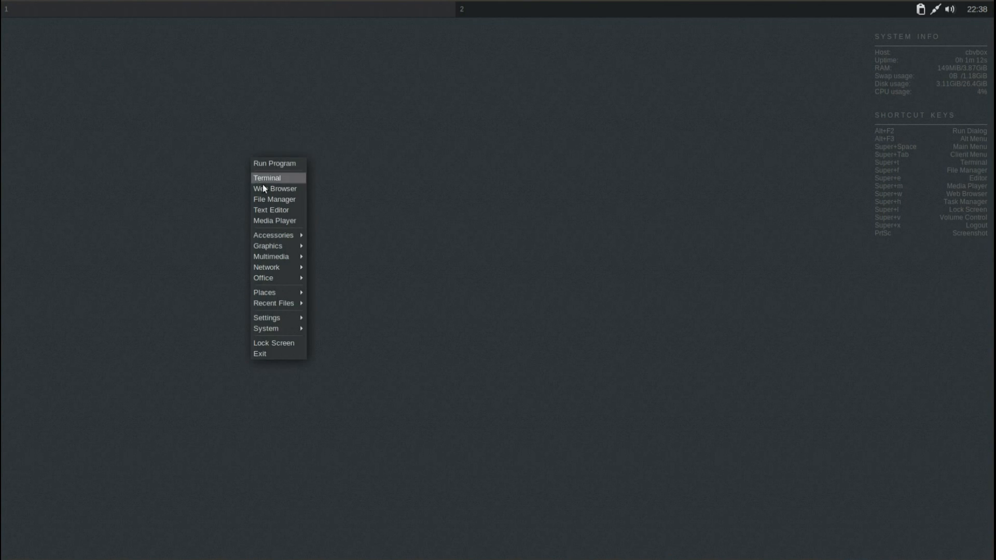
{"action": "mouse_move", "coordinate": [266, 237]}
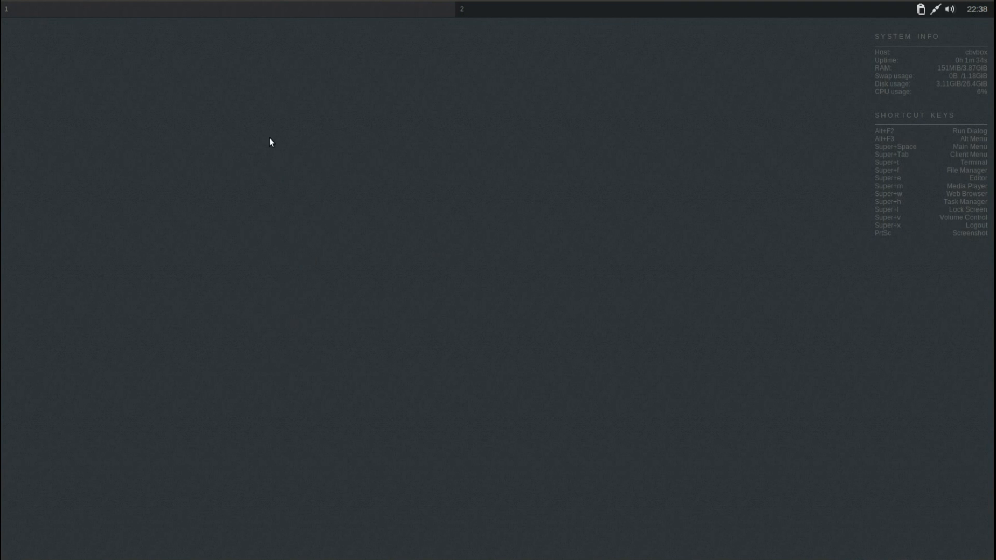
{"action": "right_click", "coordinate": [269, 143]}
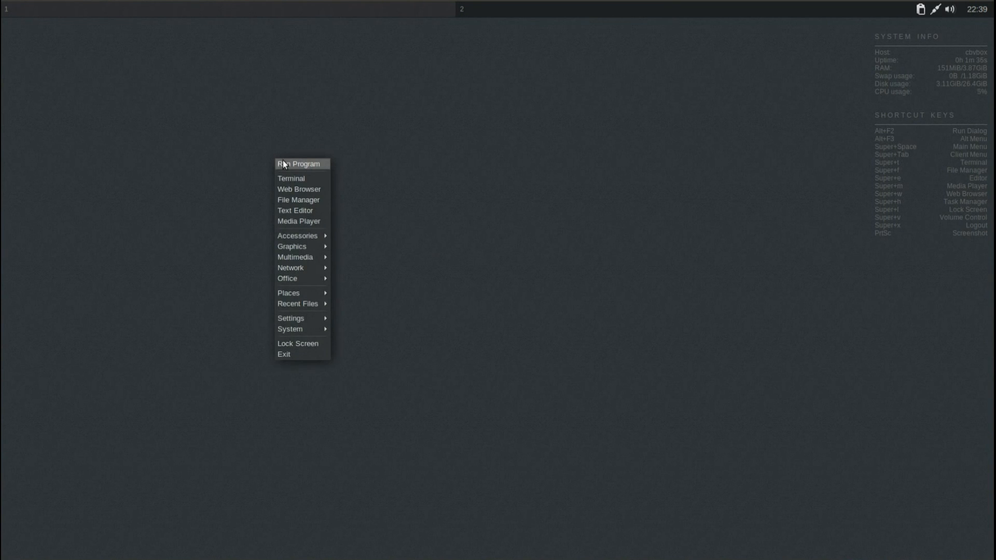
{"action": "left_click", "coordinate": [299, 164]}
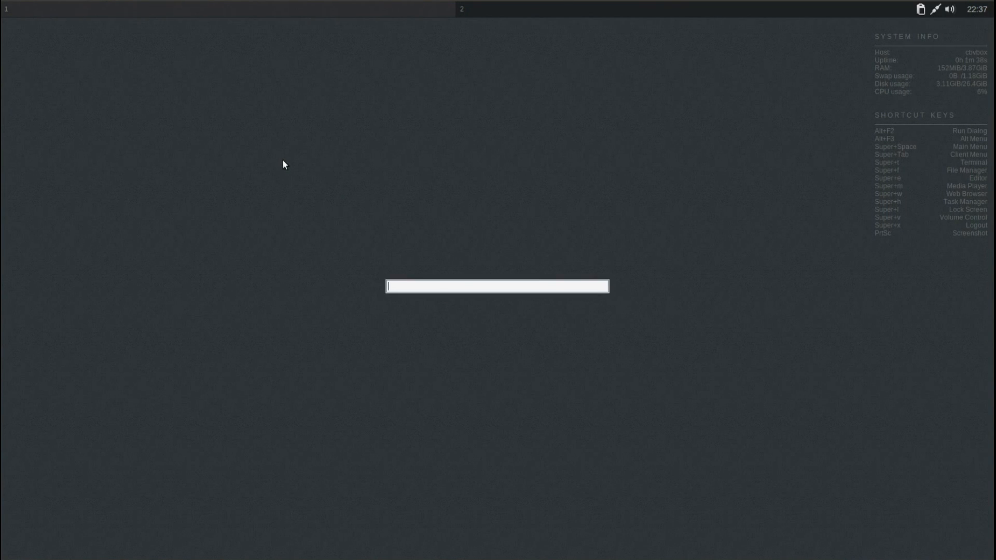
{"action": "type", "text": "v"}
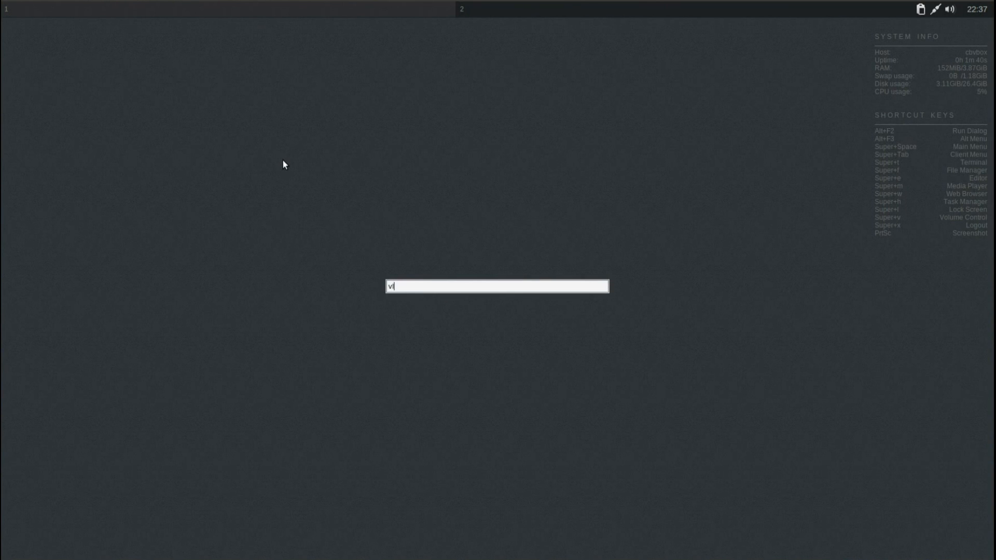
{"action": "type", "text": "lc"}
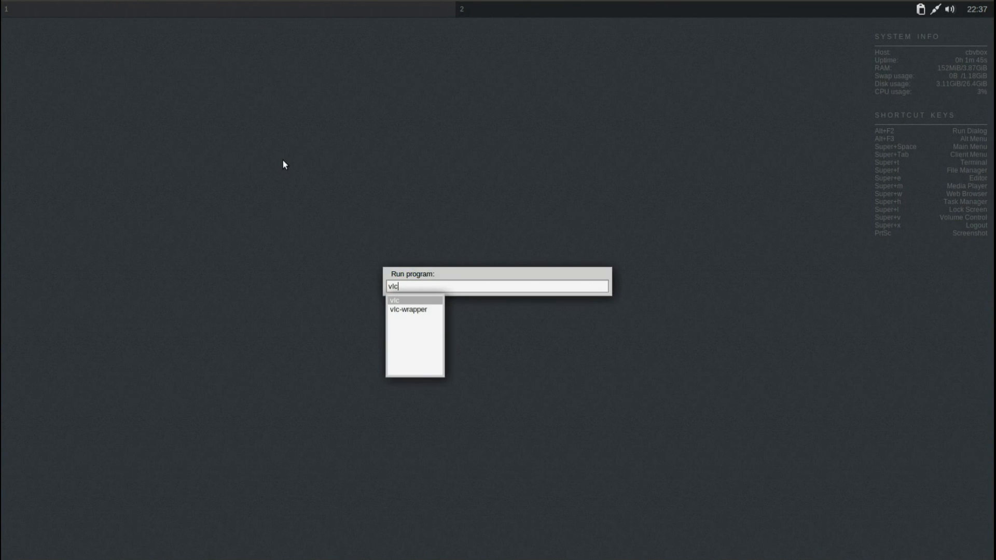
{"action": "key", "text": "Return"}
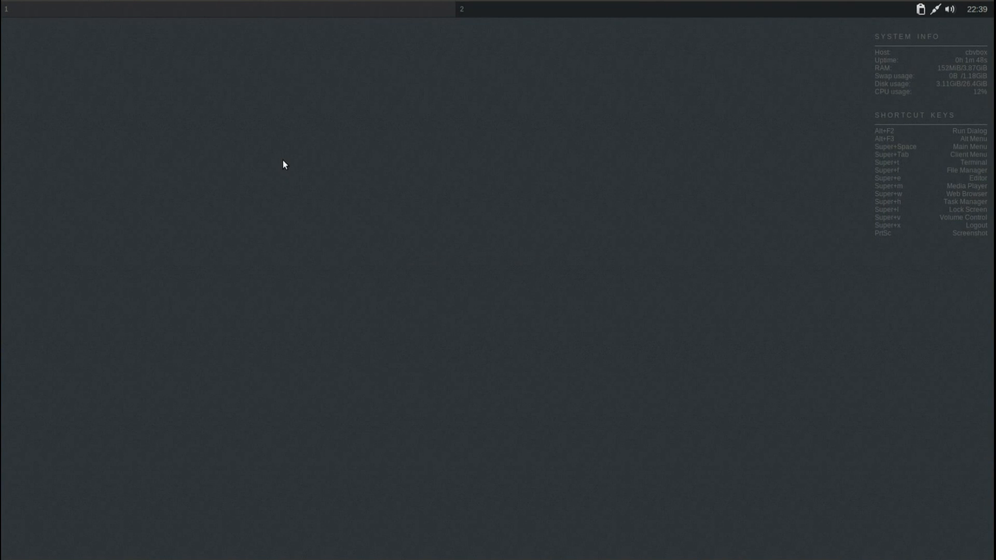
{"action": "mouse_move", "coordinate": [295, 170]}
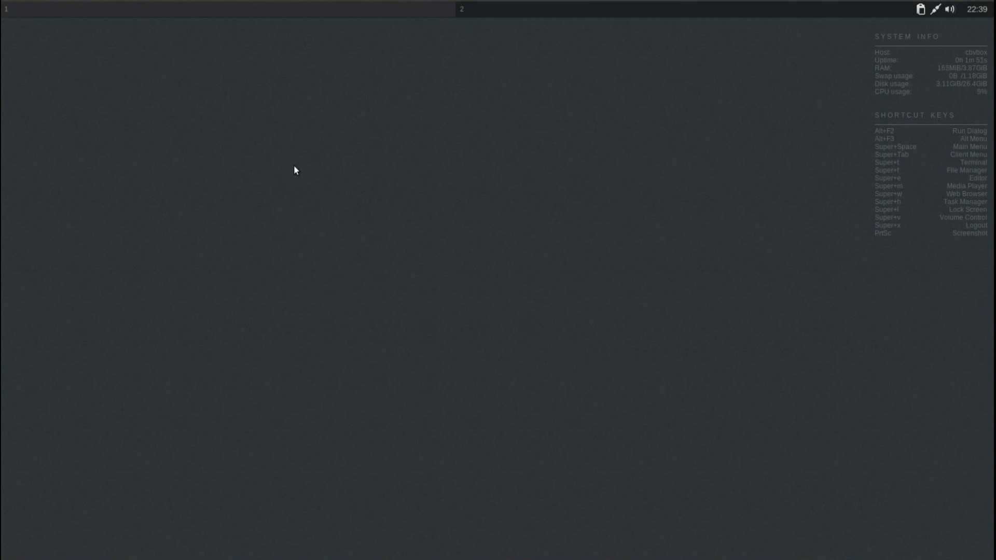
Open a terminal window from the desktop application menu.
{"action": "right_click", "coordinate": [295, 170]}
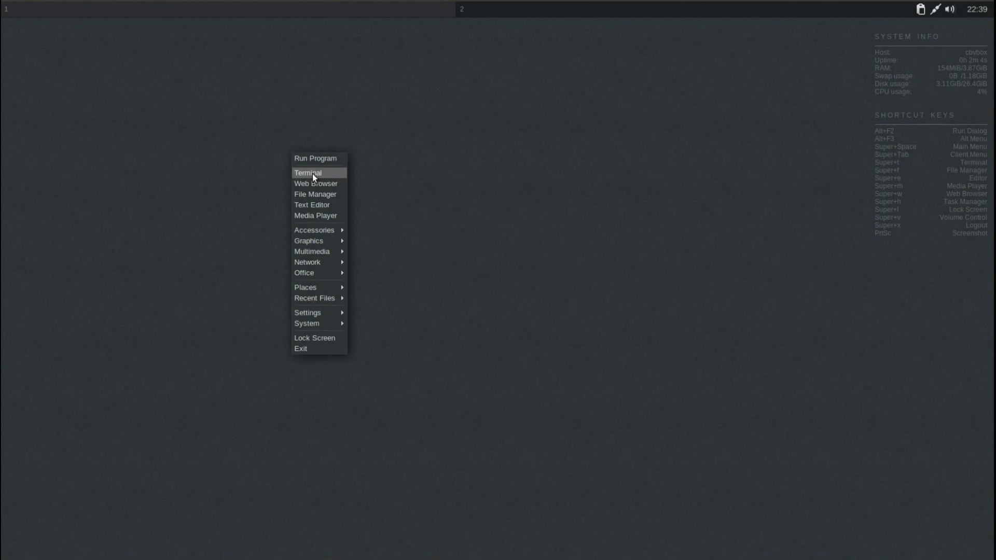
{"action": "left_click", "coordinate": [311, 172]}
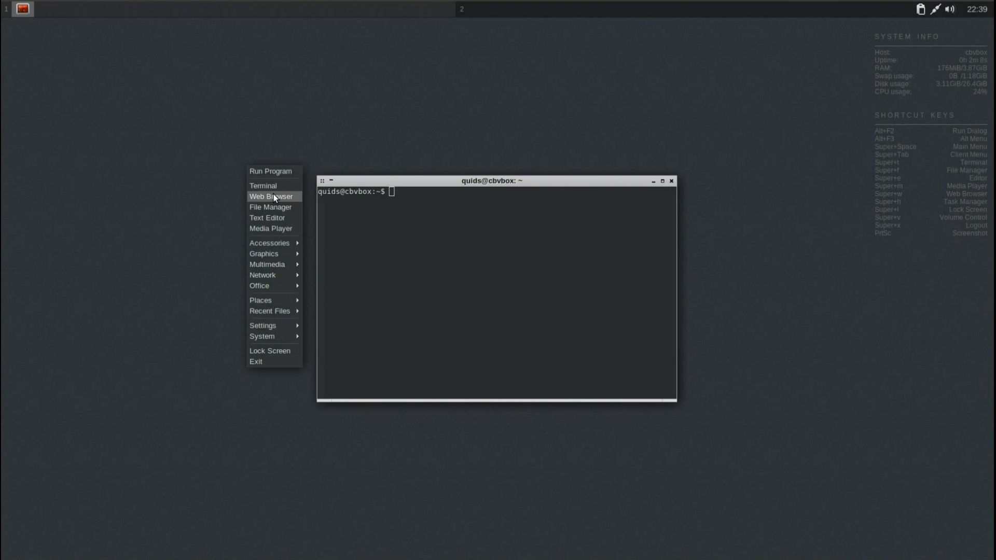
Open Iceweasel, search the CrunchBang start page for youtube and go to YouTube.
{"action": "left_click", "coordinate": [270, 196]}
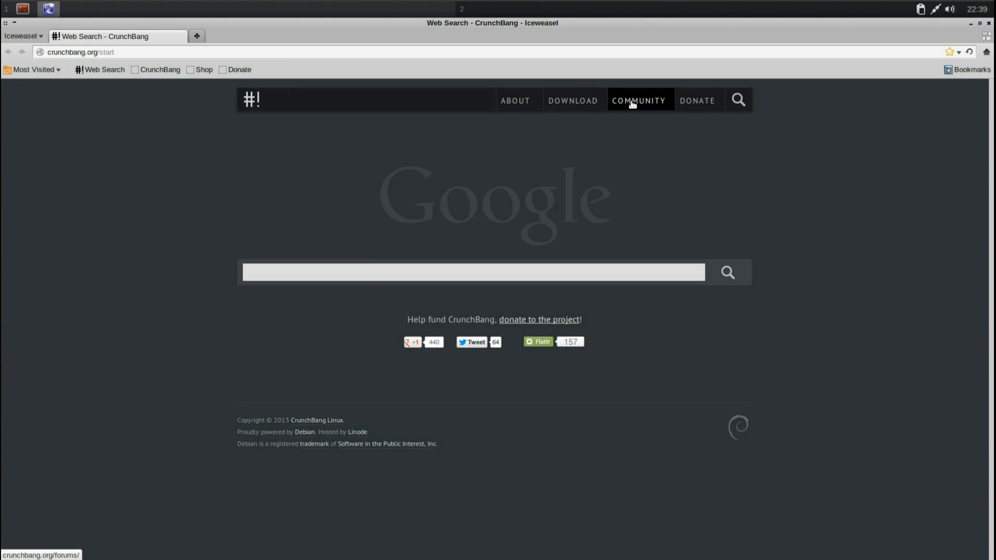
{"action": "left_click", "coordinate": [639, 99]}
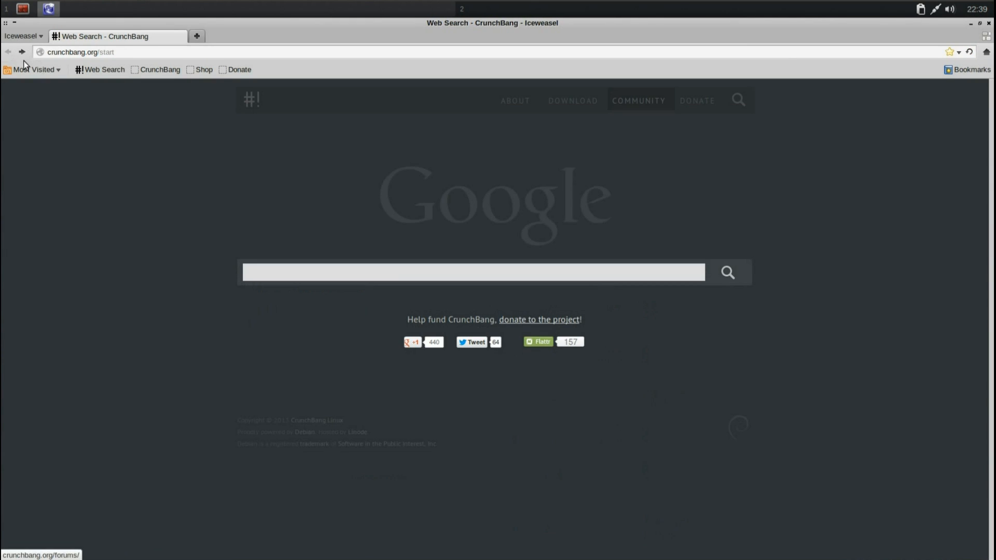
{"action": "type", "text": "youtube"}
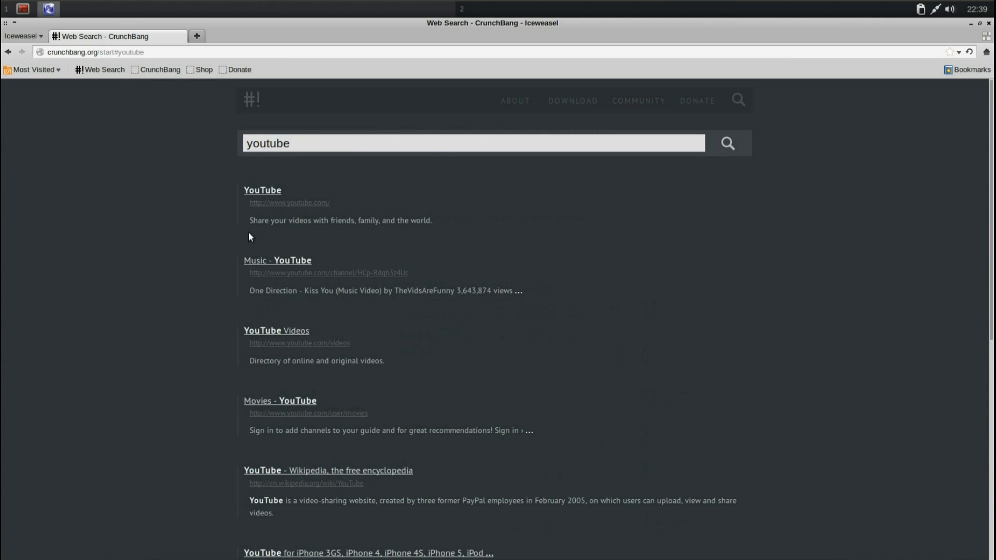
{"action": "left_click", "coordinate": [262, 189]}
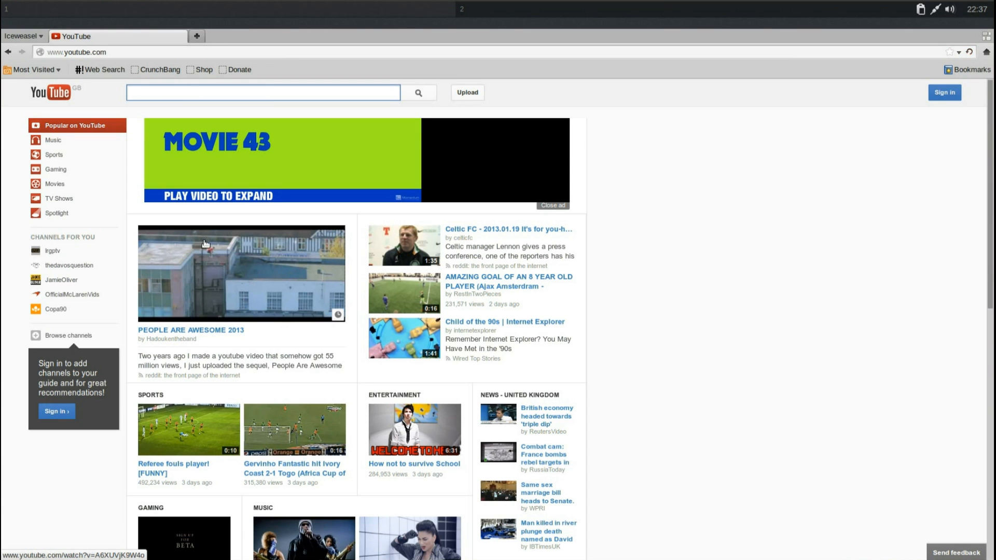
Search YouTube for 'quidsup' to bring up the channel's video results.
{"action": "type", "text": "quidsup"}
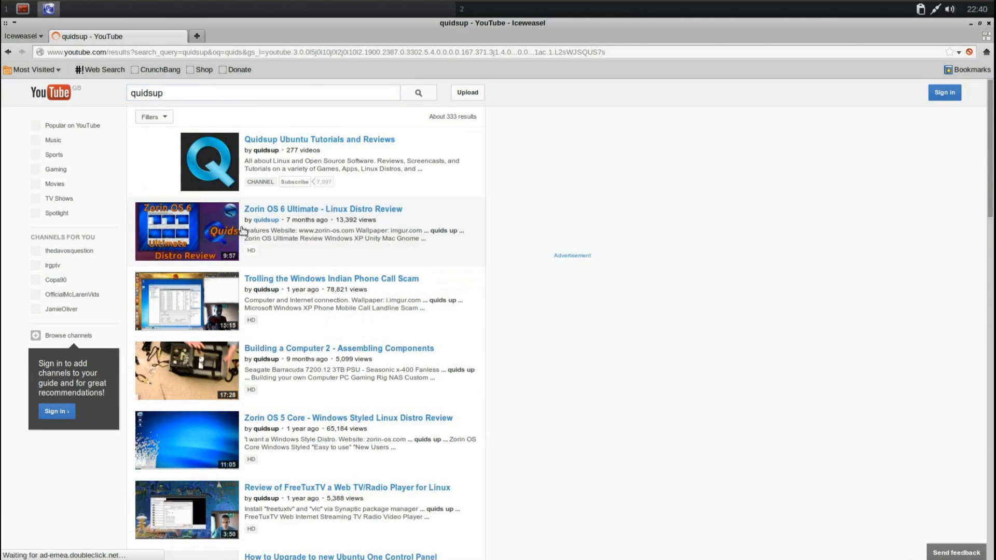
{"action": "left_click", "coordinate": [323, 209]}
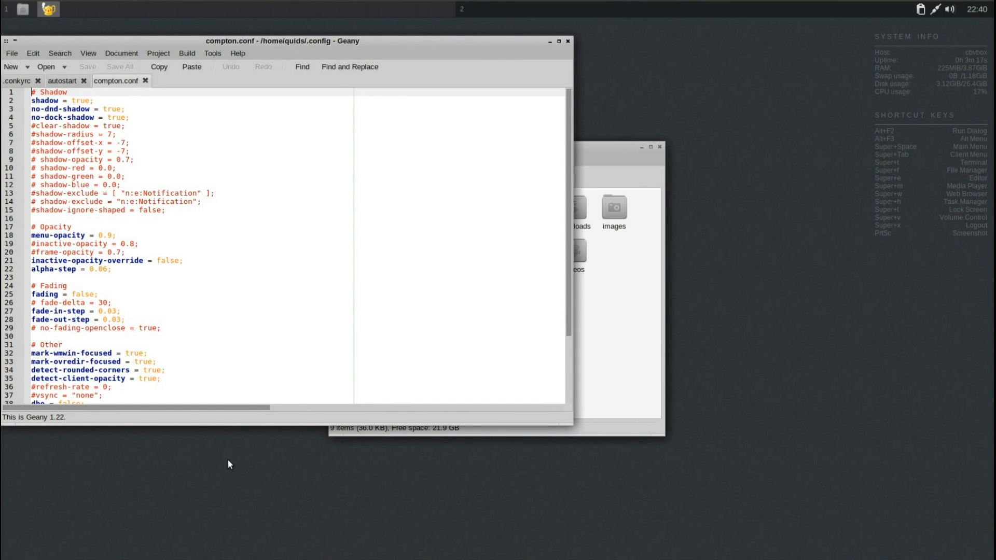
Bring up the Openbox desktop menu and expand its accessories list.
{"action": "right_click", "coordinate": [231, 464]}
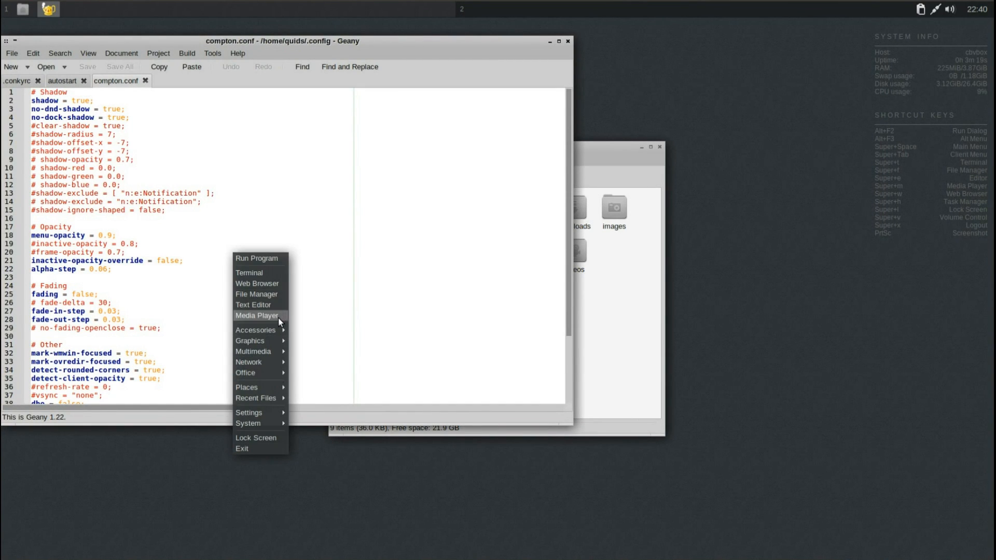
{"action": "left_click", "coordinate": [256, 315]}
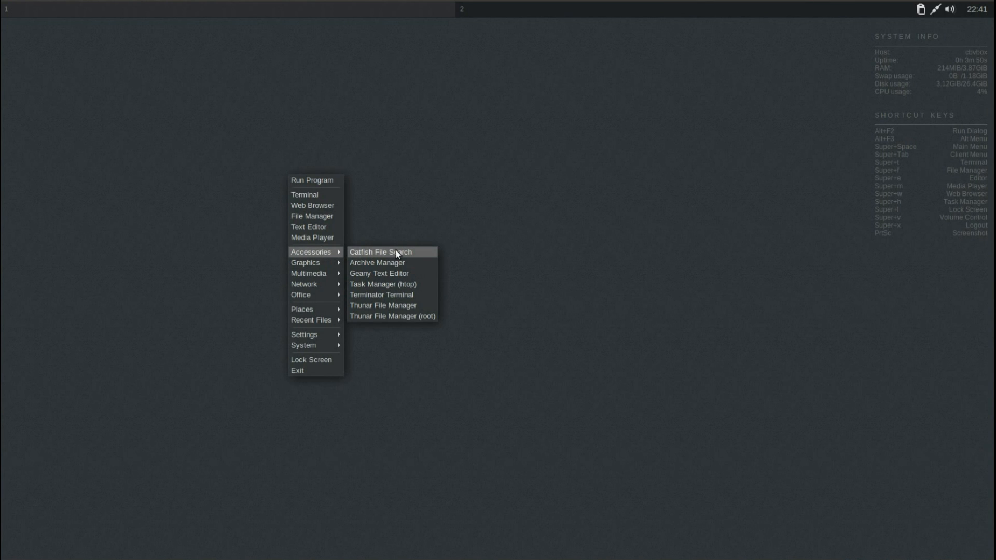
{"action": "mouse_move", "coordinate": [406, 266]}
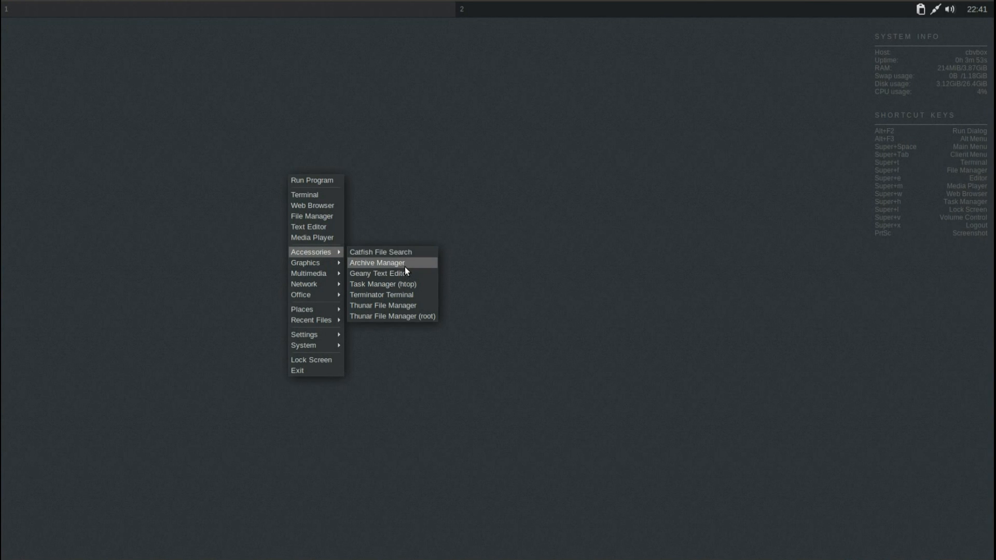
{"action": "mouse_move", "coordinate": [408, 290]}
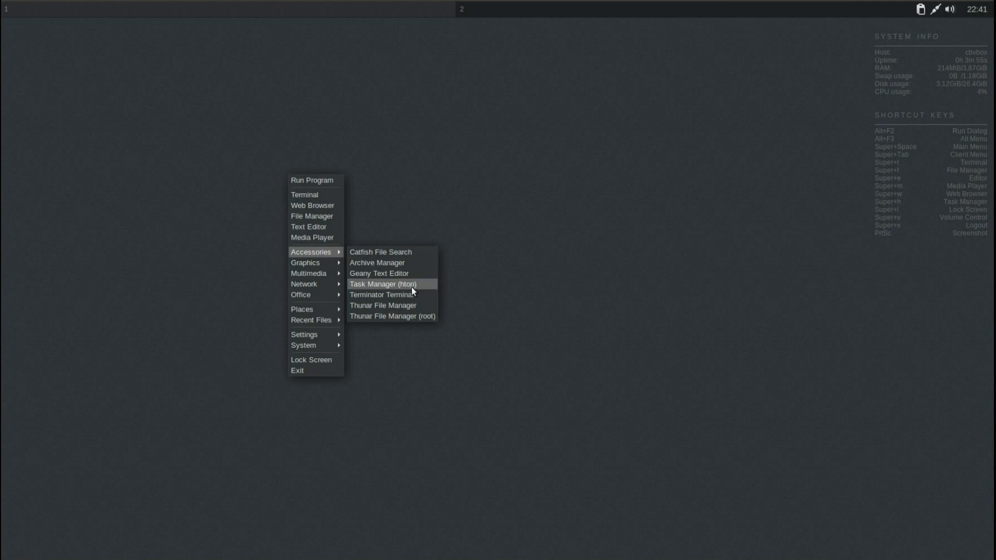
{"action": "left_click", "coordinate": [383, 283]}
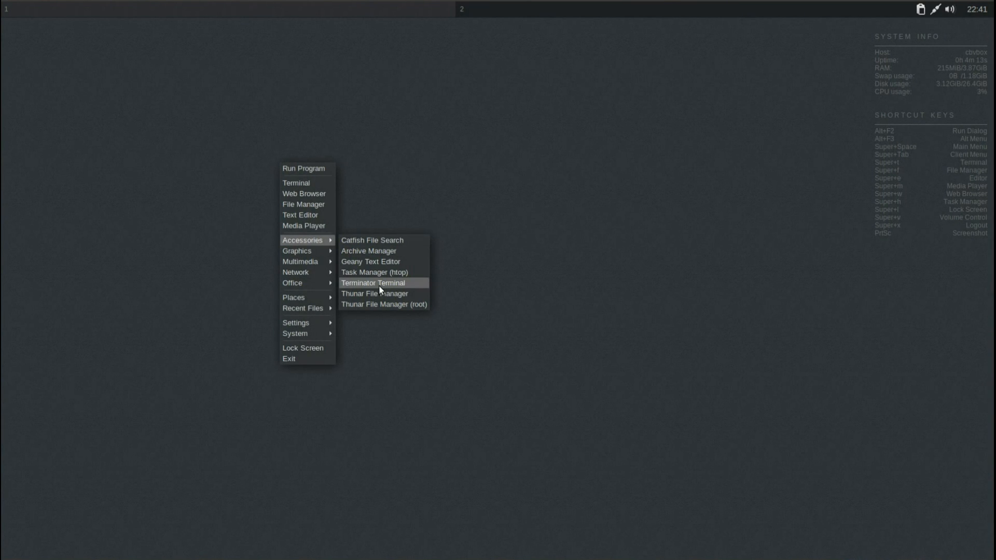
{"action": "mouse_move", "coordinate": [382, 301]}
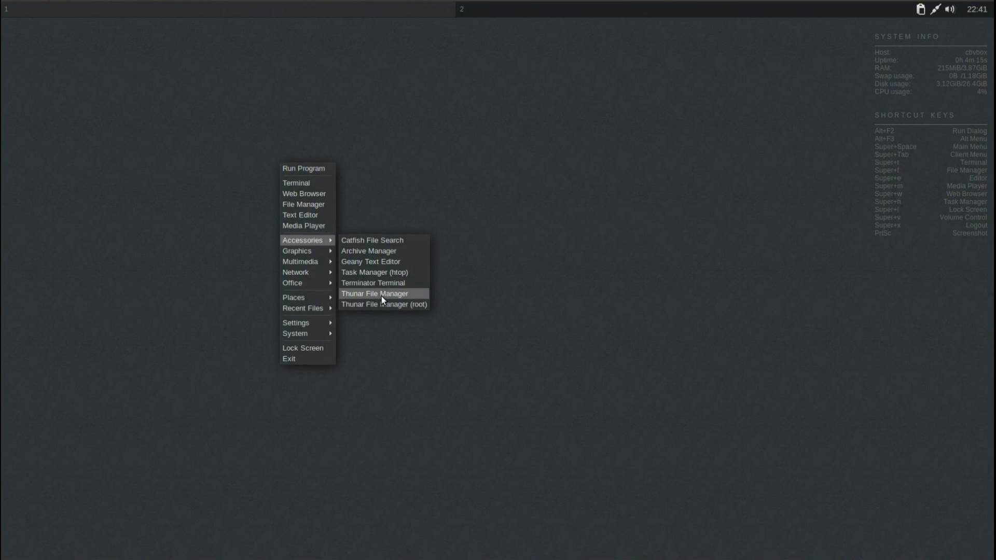
{"action": "mouse_move", "coordinate": [297, 251]}
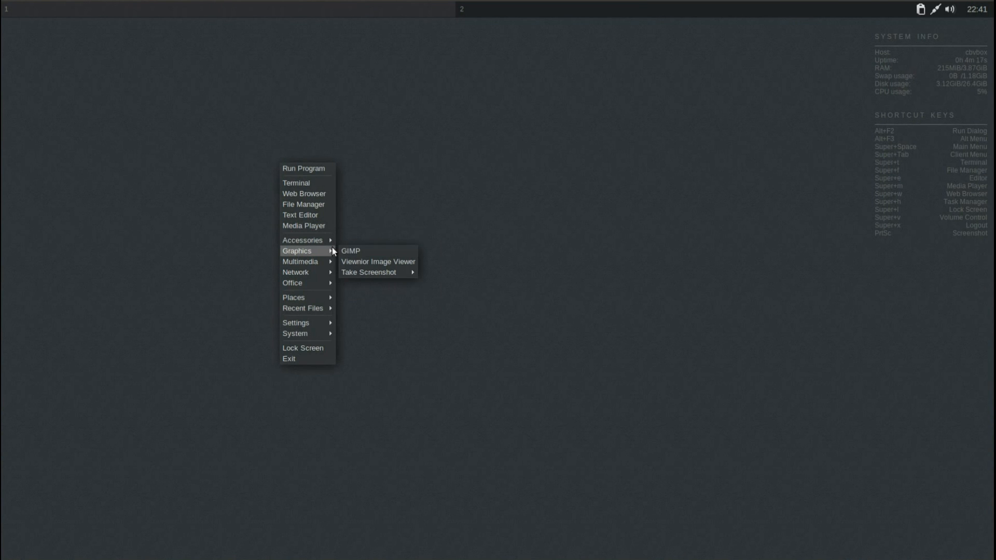
{"action": "left_click", "coordinate": [350, 250]}
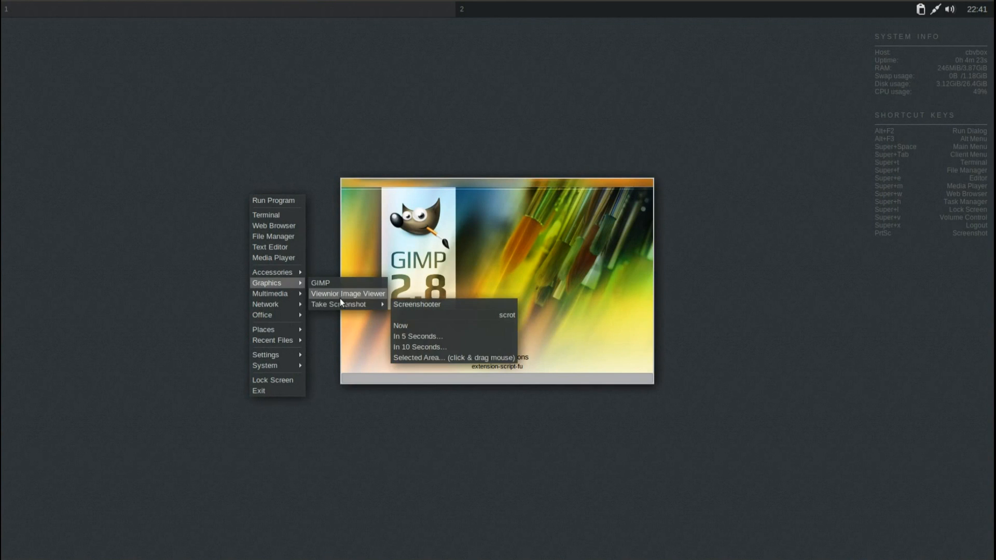
{"action": "left_click", "coordinate": [320, 282]}
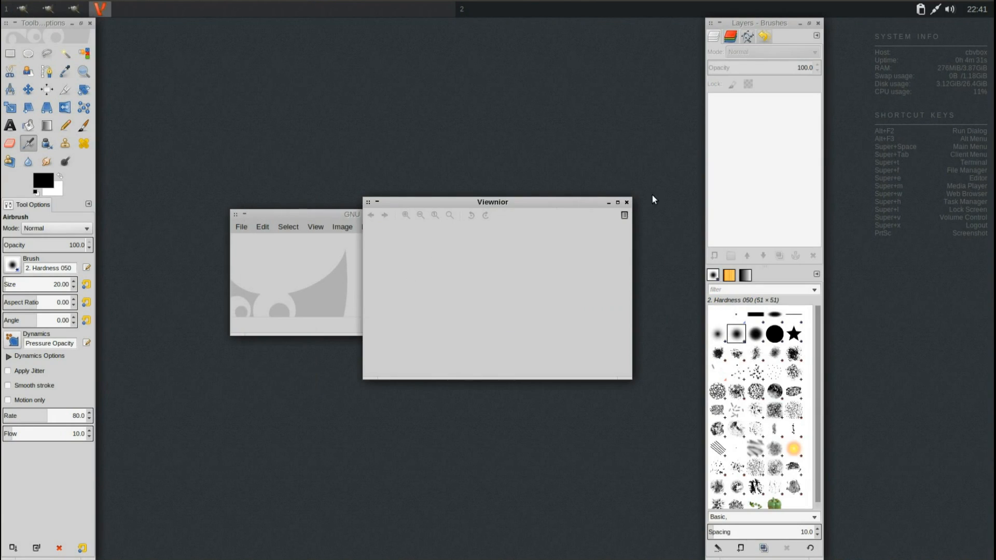
{"action": "mouse_move", "coordinate": [606, 206]}
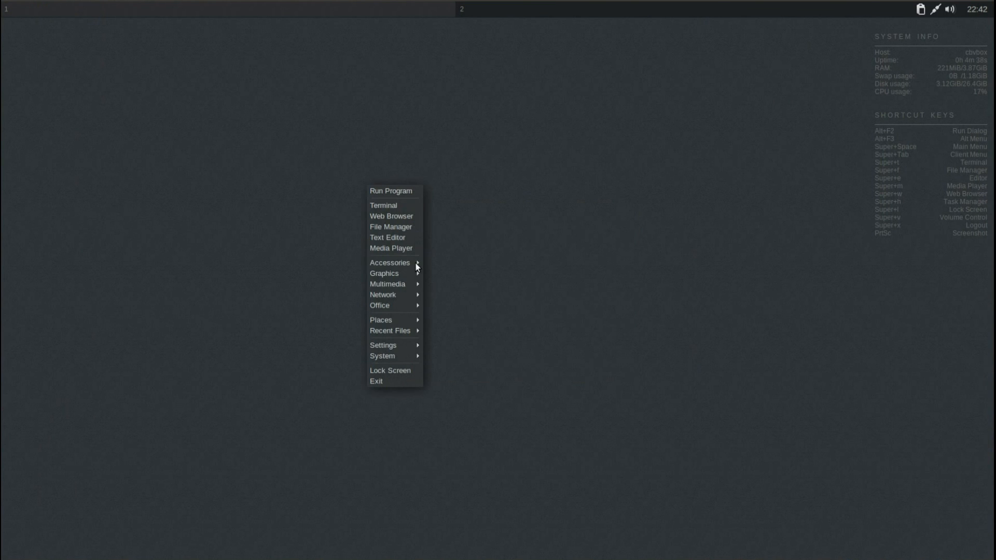
{"action": "mouse_move", "coordinate": [384, 274]}
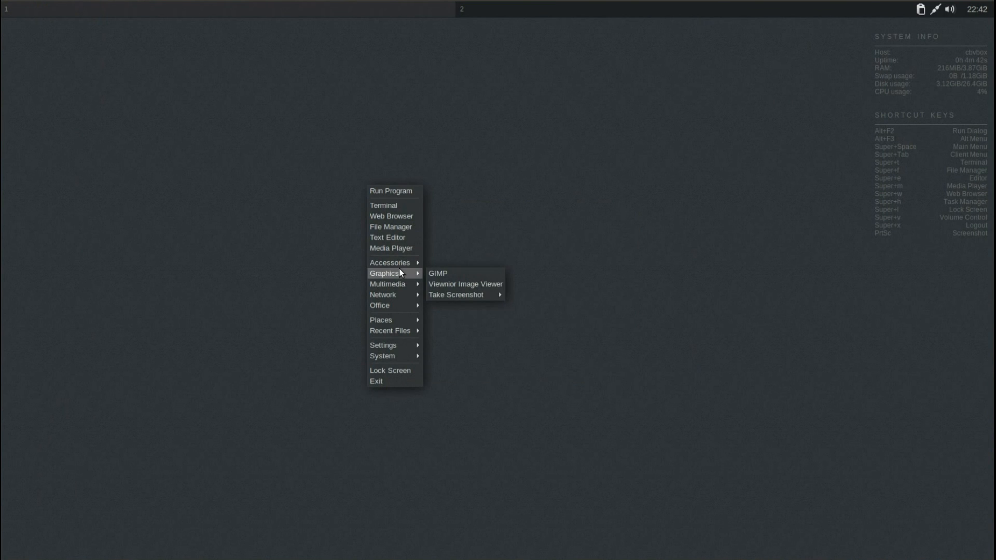
{"action": "mouse_move", "coordinate": [406, 286]}
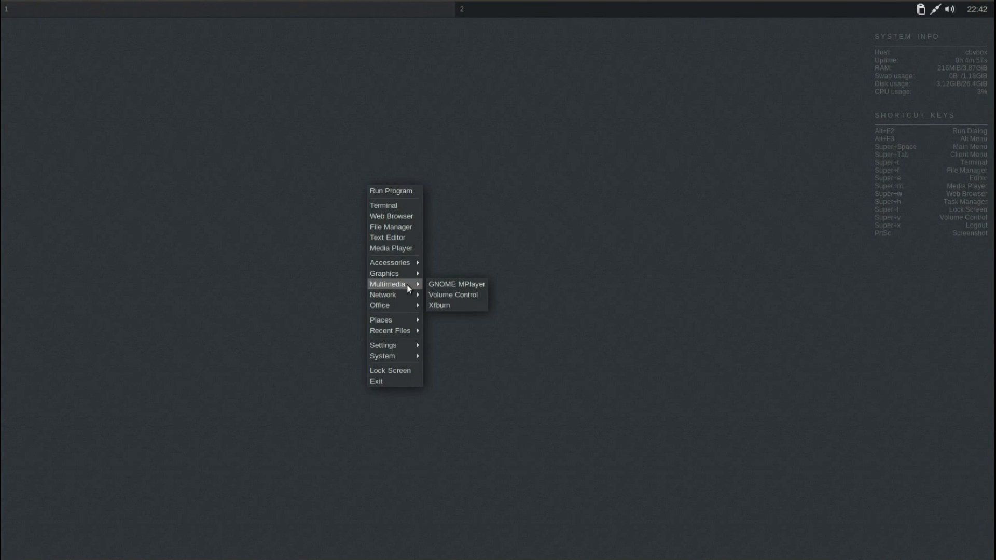
{"action": "mouse_move", "coordinate": [456, 284]}
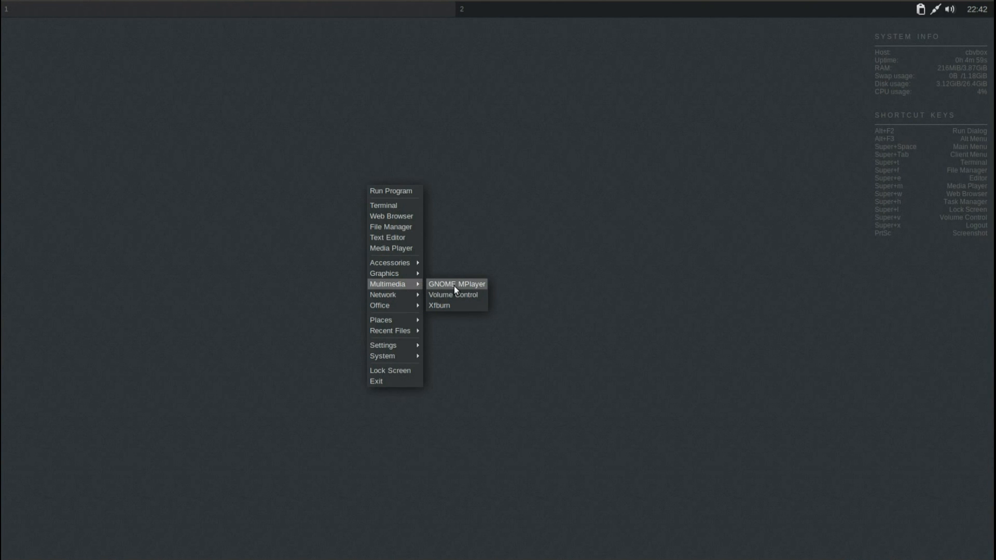
{"action": "left_click", "coordinate": [456, 283]}
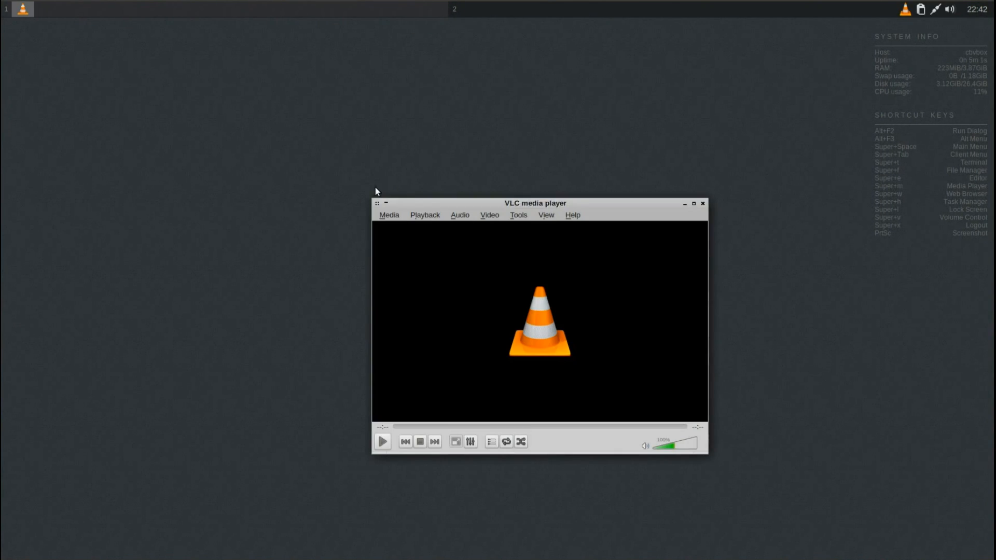
{"action": "mouse_move", "coordinate": [241, 237]}
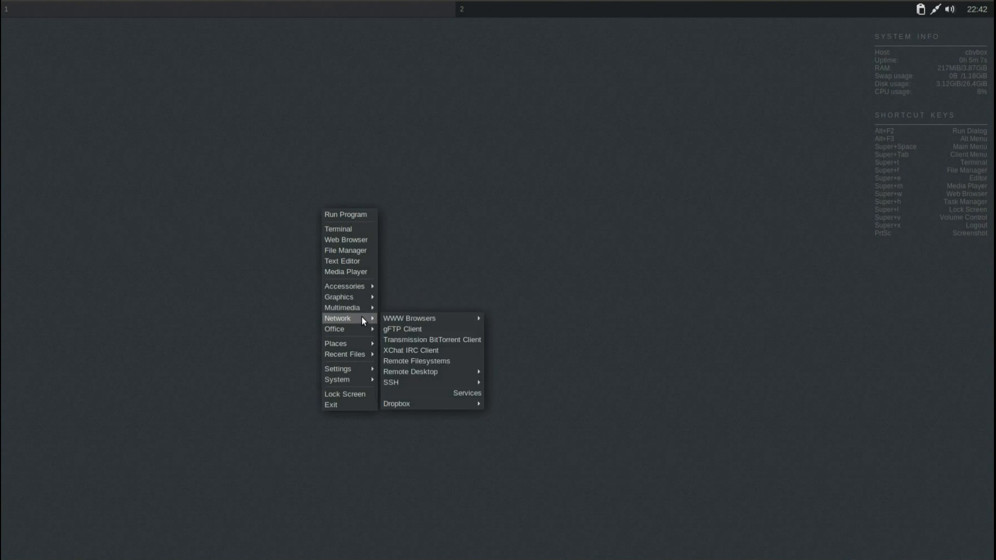
{"action": "mouse_move", "coordinate": [343, 307]}
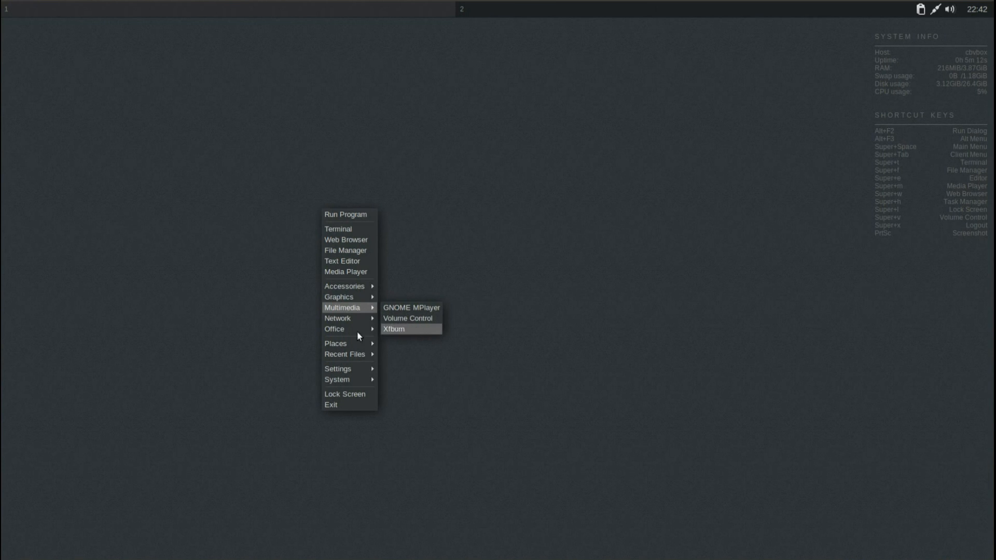
{"action": "mouse_move", "coordinate": [348, 318]}
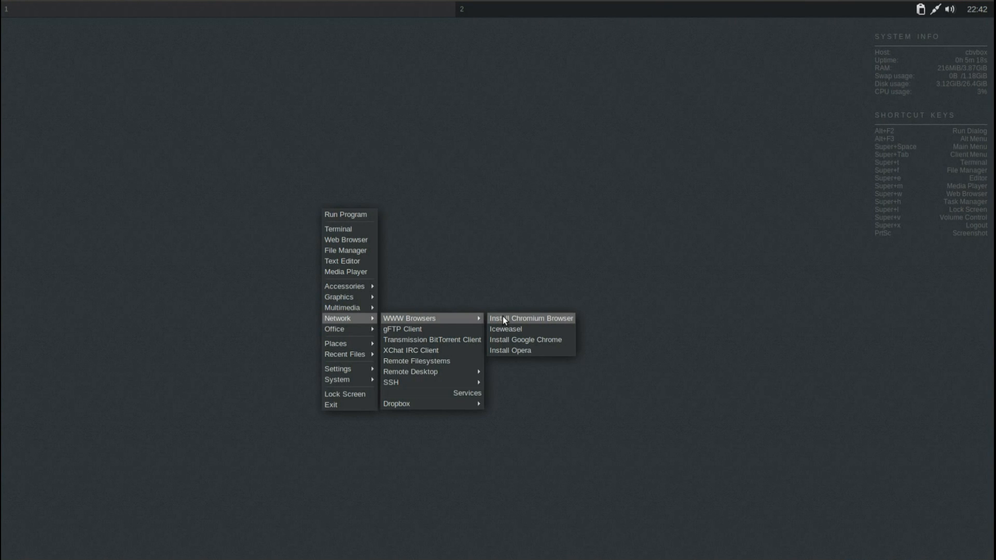
{"action": "mouse_move", "coordinate": [546, 342]}
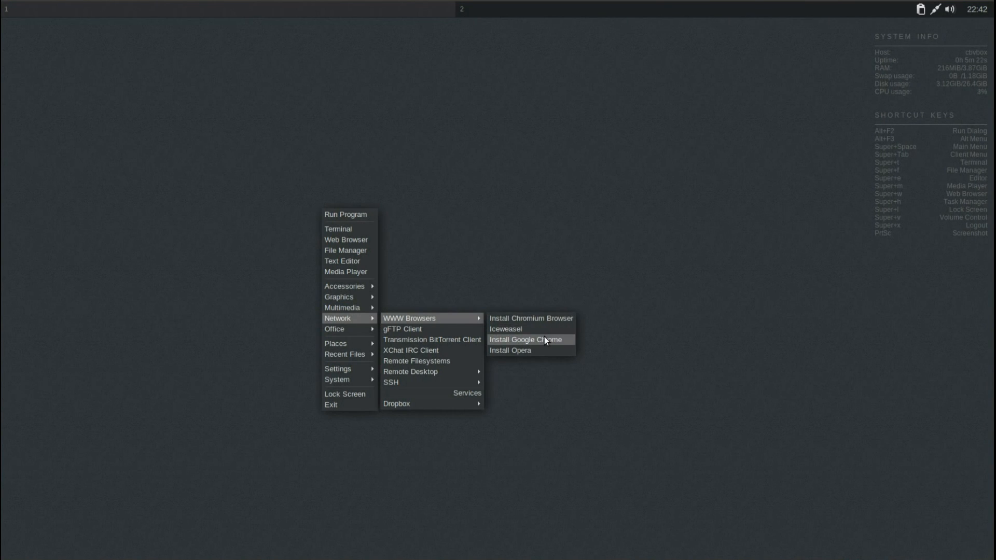
{"action": "mouse_move", "coordinate": [502, 321]}
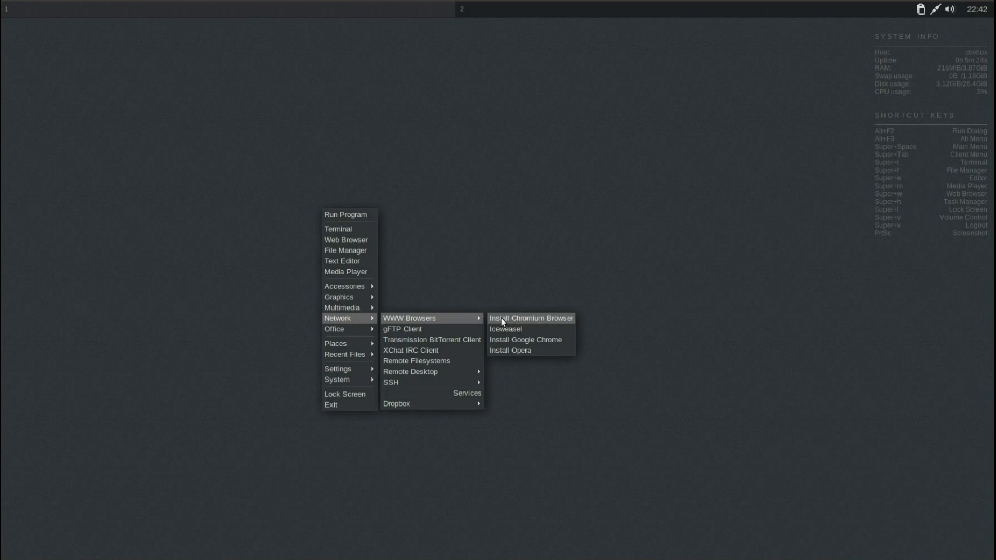
{"action": "mouse_move", "coordinate": [513, 328]}
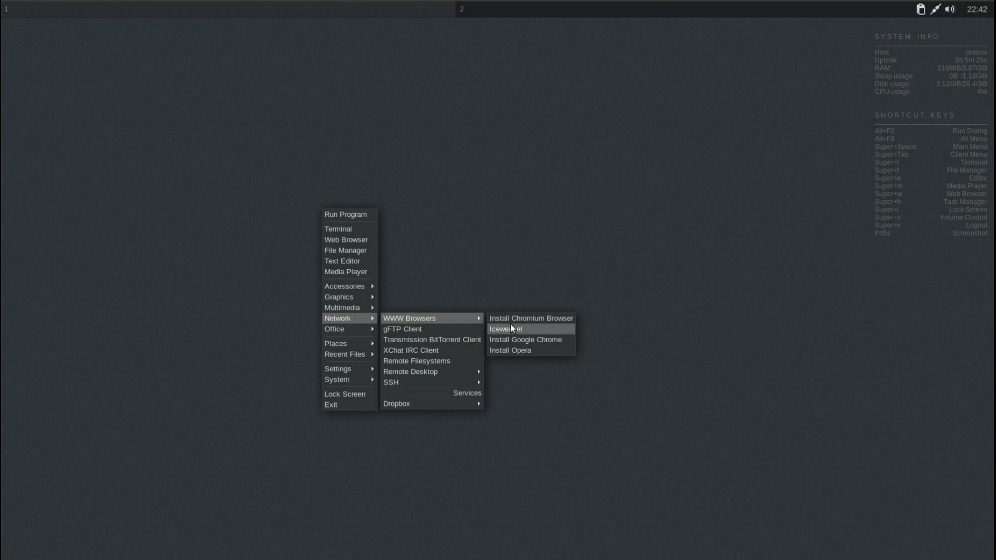
{"action": "mouse_move", "coordinate": [547, 347]}
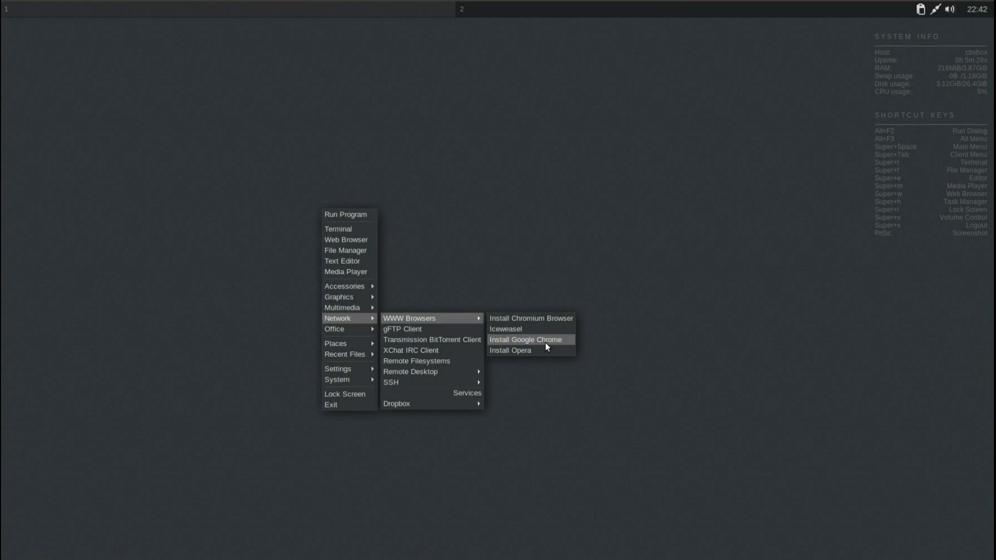
{"action": "mouse_move", "coordinate": [533, 352]}
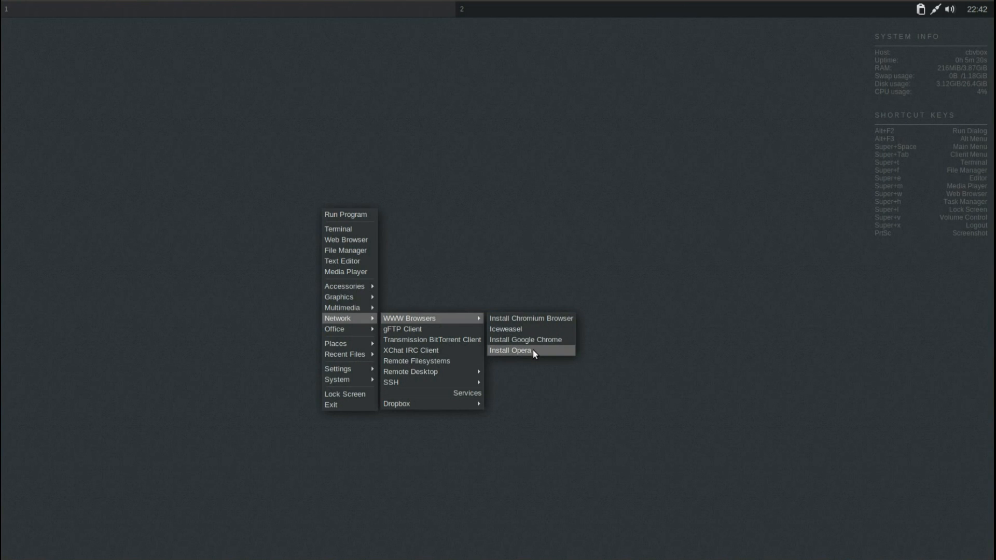
{"action": "mouse_move", "coordinate": [472, 325]}
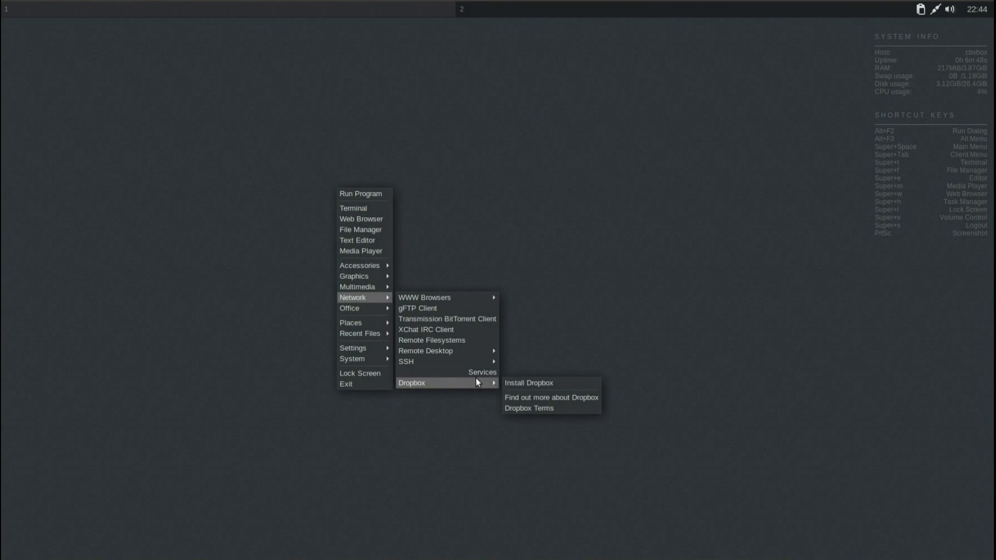
{"action": "mouse_move", "coordinate": [532, 382]}
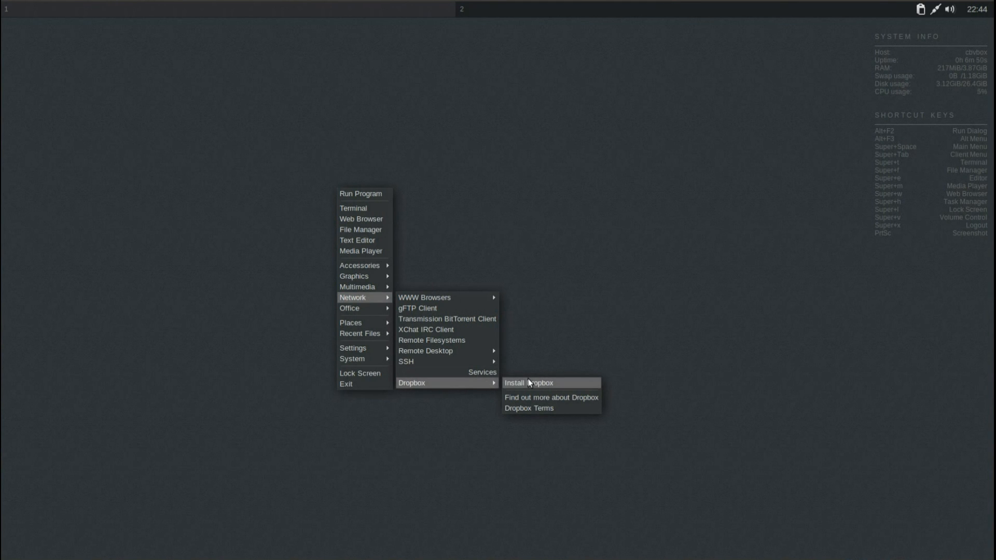
{"action": "mouse_move", "coordinate": [349, 315]}
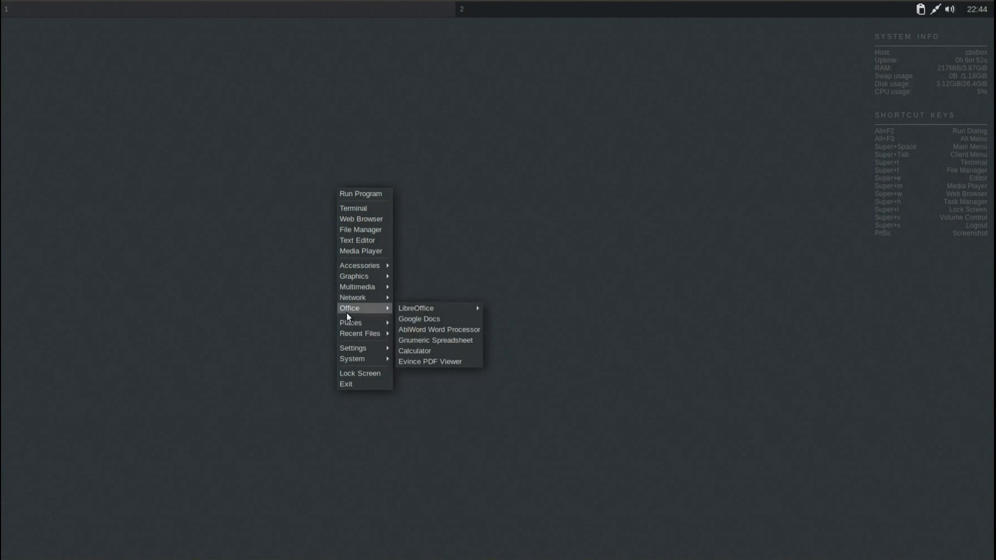
{"action": "mouse_move", "coordinate": [437, 312]}
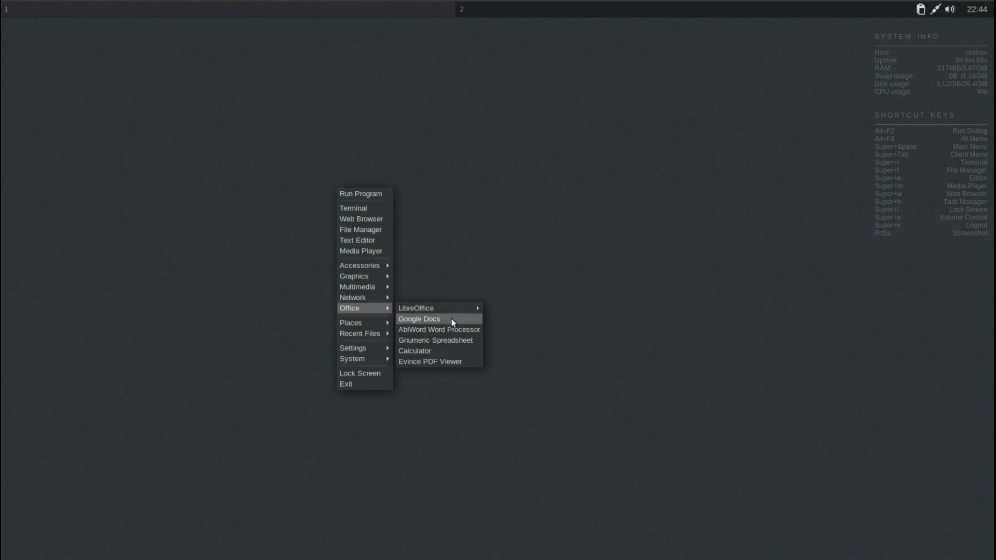
{"action": "mouse_move", "coordinate": [456, 335]}
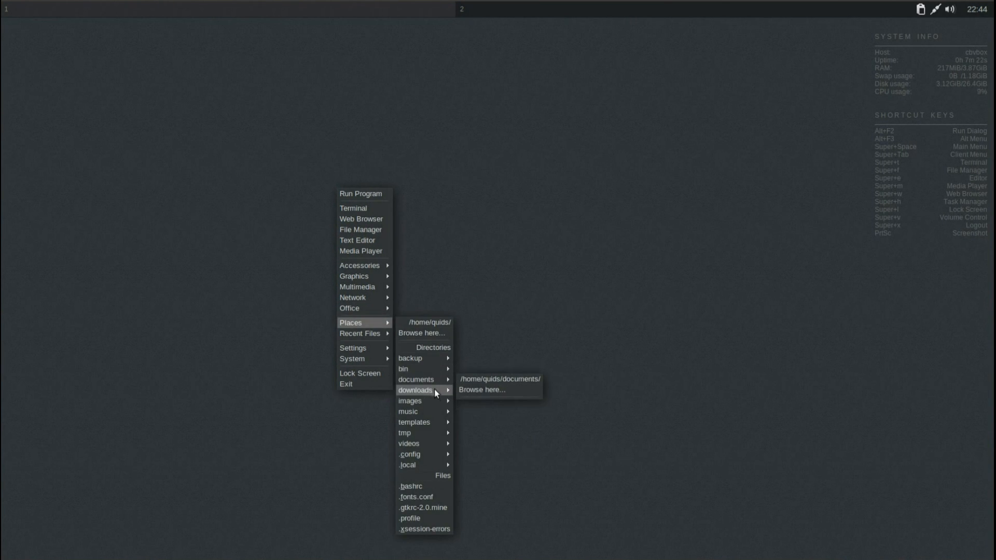
{"action": "mouse_move", "coordinate": [417, 370]}
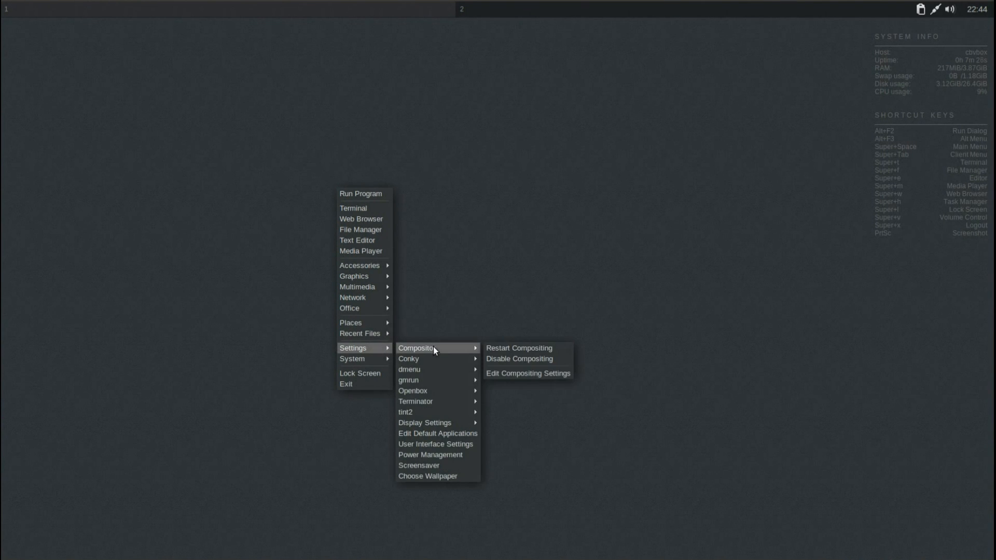
{"action": "mouse_move", "coordinate": [444, 376]}
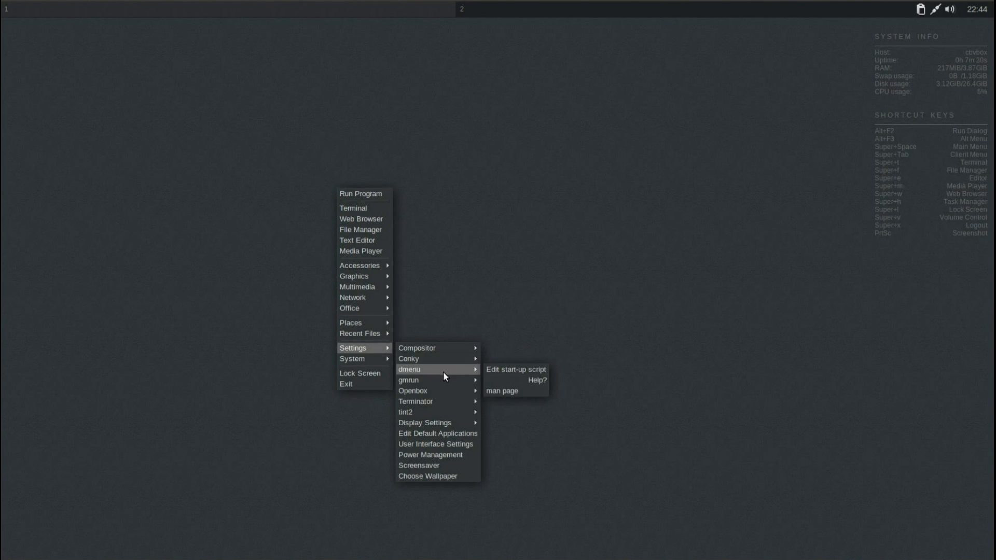
{"action": "mouse_move", "coordinate": [433, 425]}
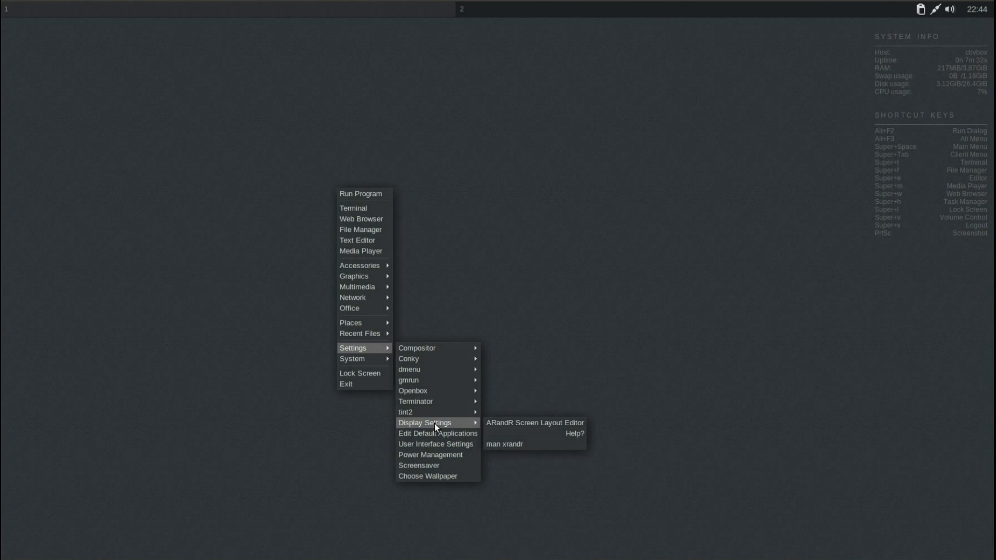
{"action": "mouse_move", "coordinate": [446, 455]}
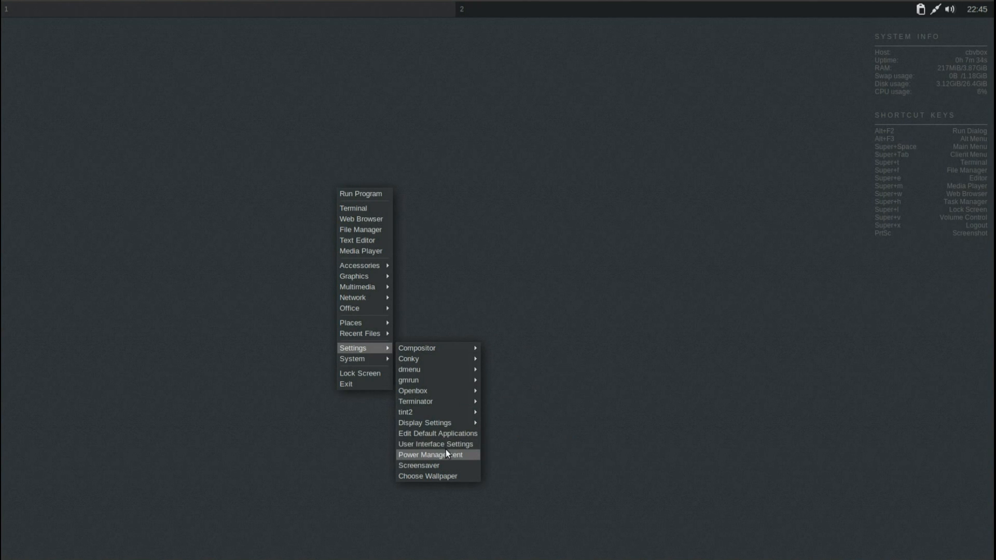
{"action": "mouse_move", "coordinate": [365, 358]}
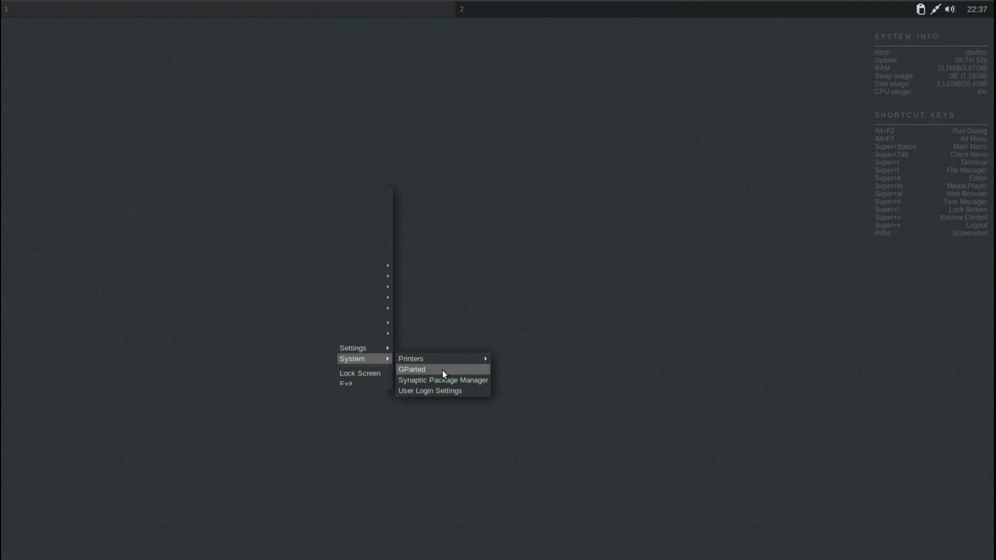
{"action": "mouse_move", "coordinate": [448, 360]}
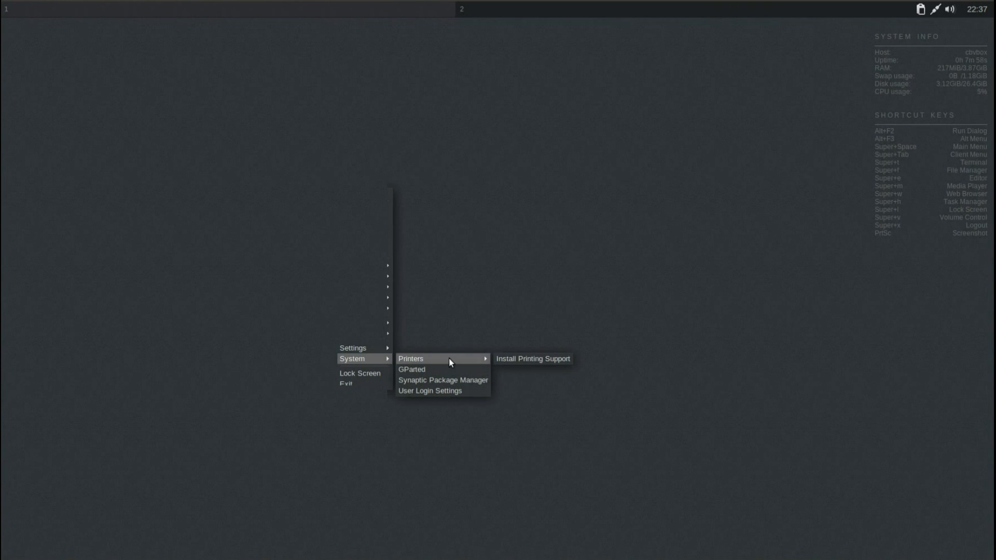
{"action": "mouse_move", "coordinate": [435, 371]}
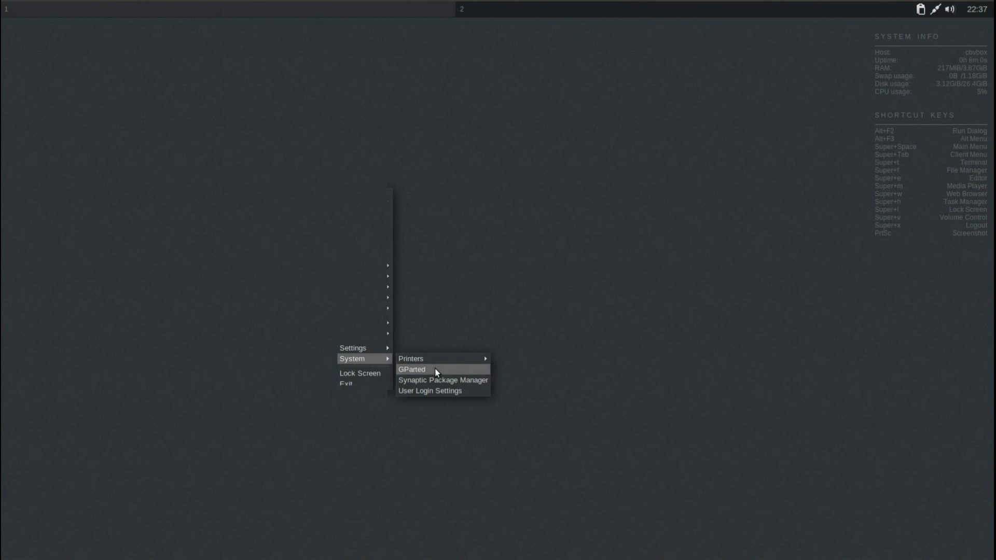
{"action": "mouse_move", "coordinate": [445, 399]}
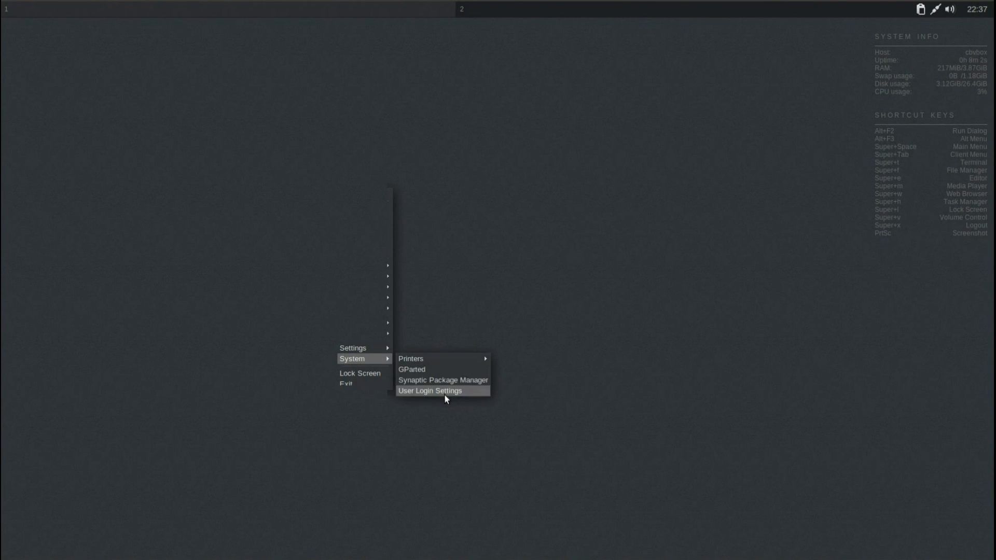
{"action": "mouse_move", "coordinate": [448, 393]}
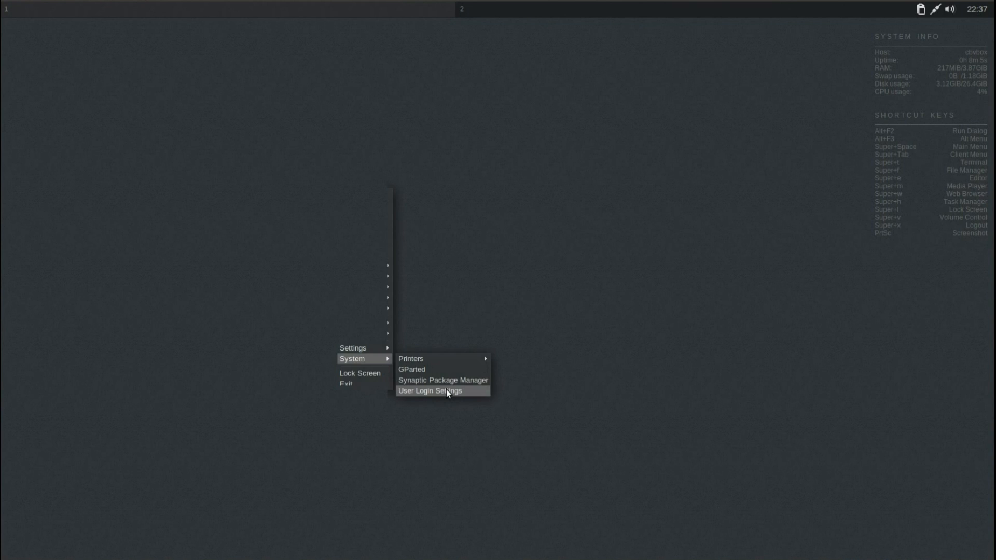
In SLiMconf, choose the default user, enable Auto login and save.
{"action": "left_click", "coordinate": [441, 390]}
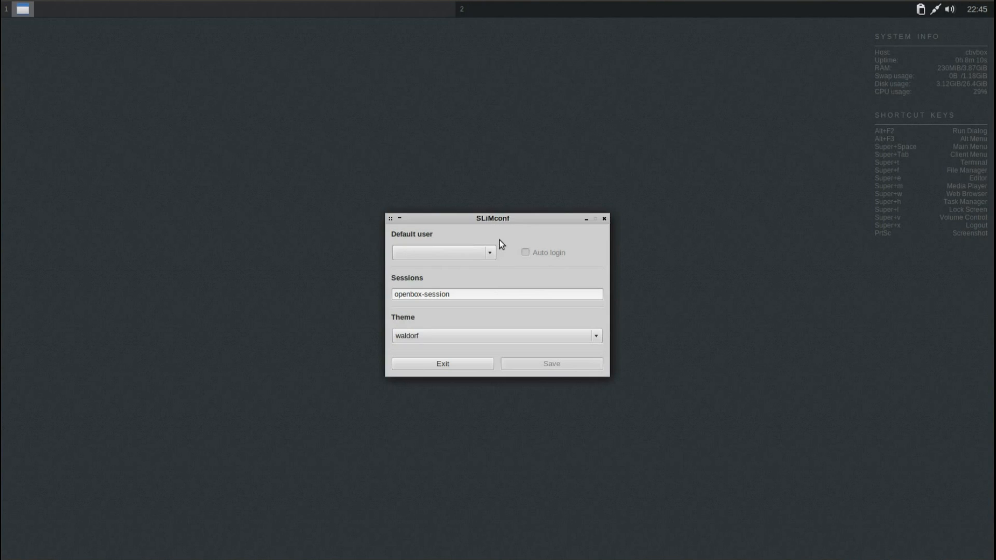
{"action": "left_click", "coordinate": [442, 252]}
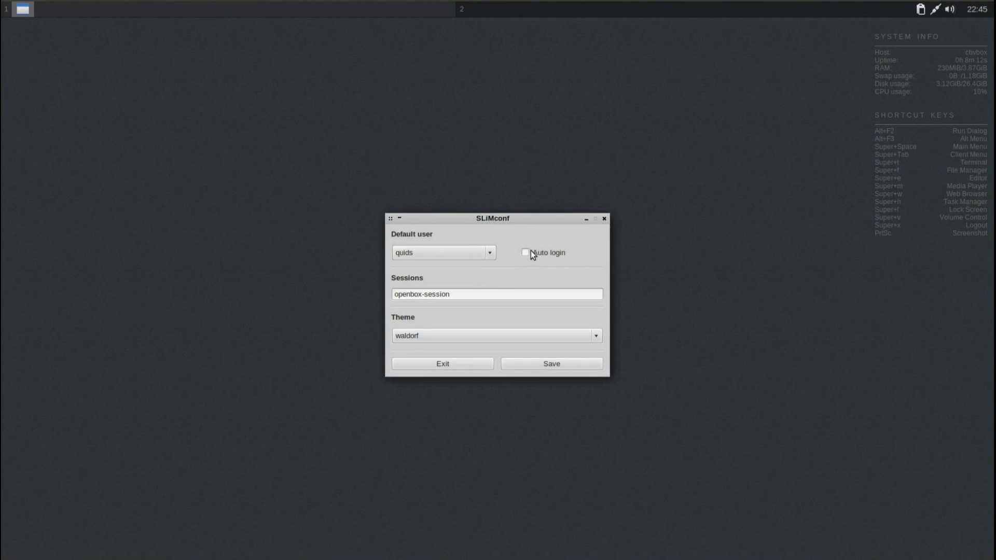
{"action": "left_click", "coordinate": [525, 252]}
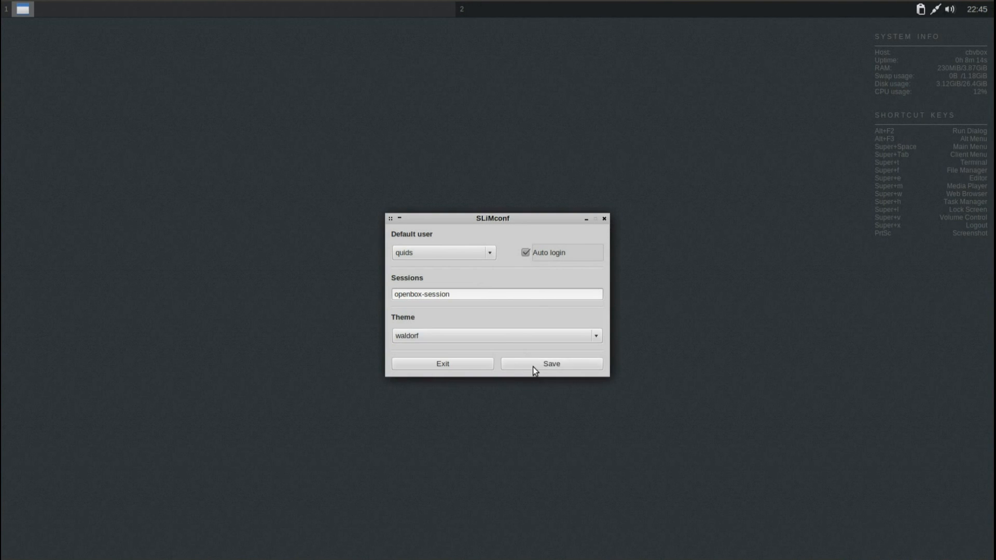
{"action": "left_click", "coordinate": [552, 364]}
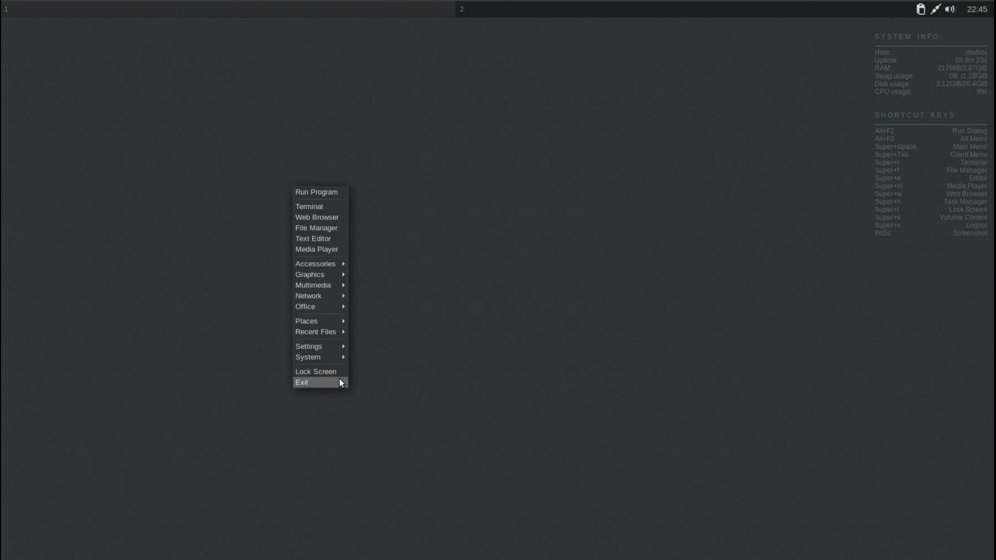
Choose Exit to show the log out / suspend / reboot / power off dialog.
{"action": "left_click", "coordinate": [309, 382]}
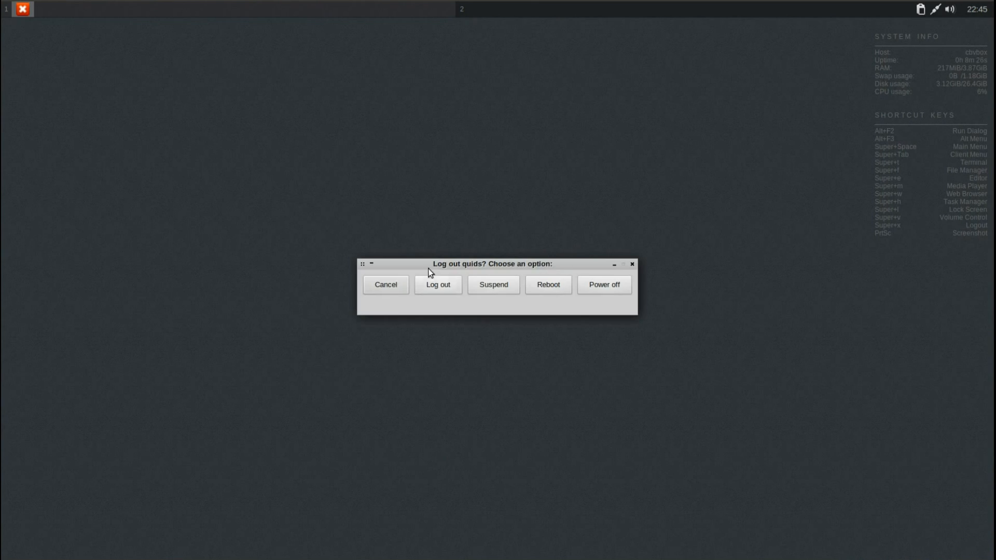